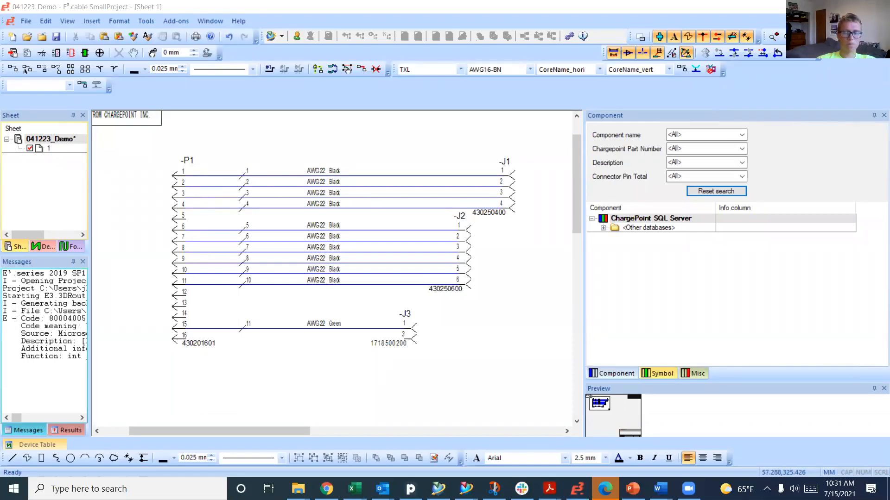
mouse_move(395, 207)
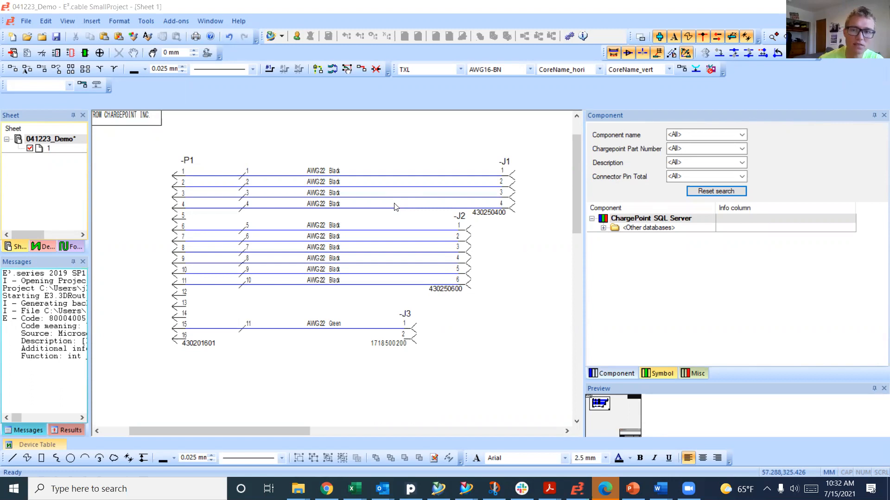
mouse_move(319, 376)
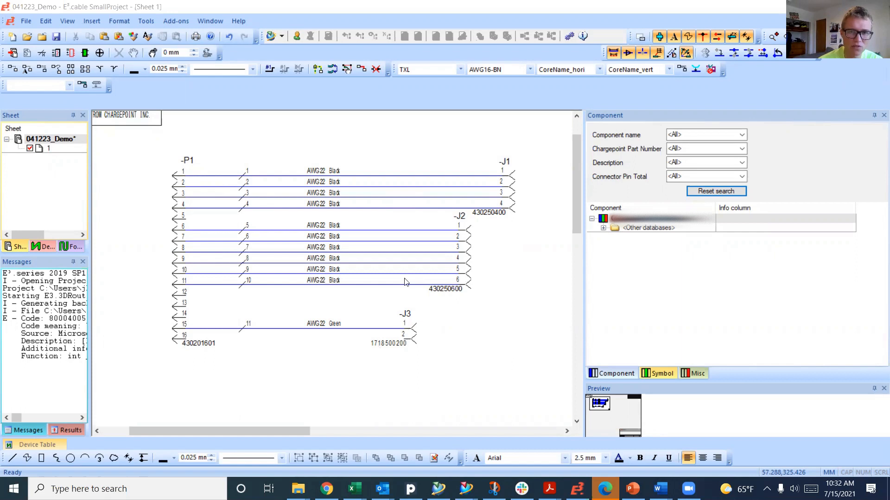
mouse_move(277, 197)
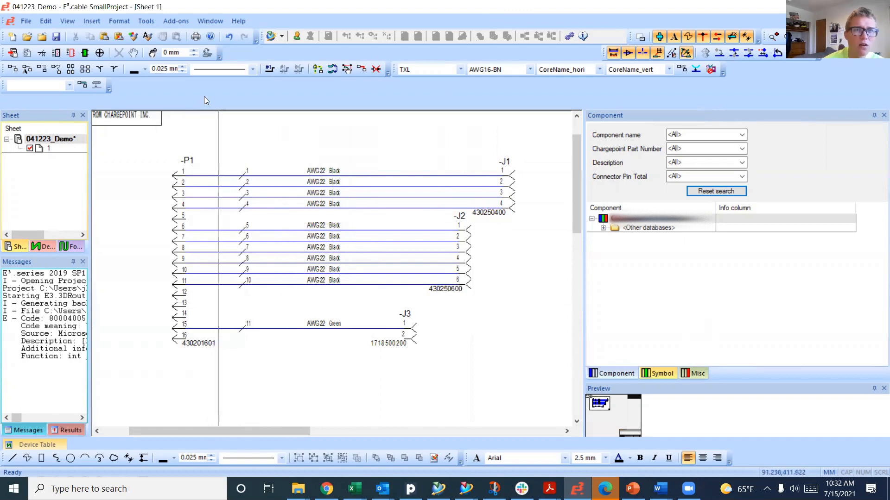
Launch the E3.3D Bridge to MCAD export/import tool from the Add-ons menu.
left_click(176, 20)
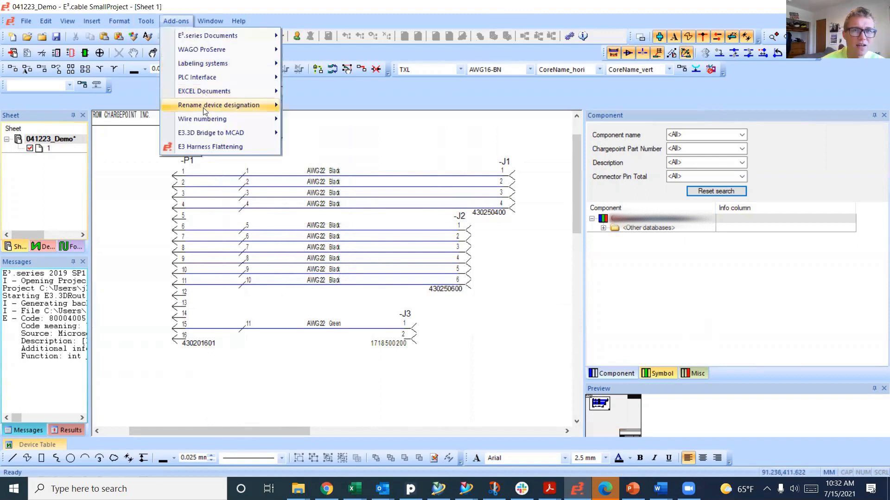
mouse_move(211, 134)
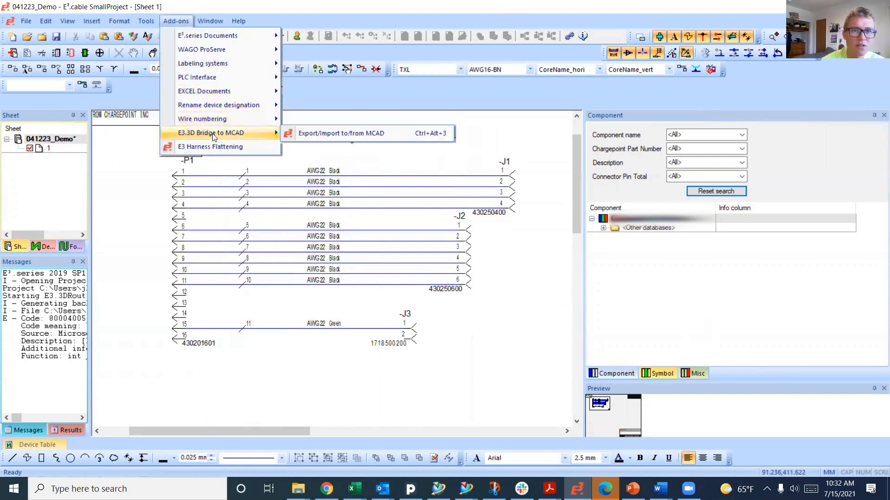
mouse_move(319, 135)
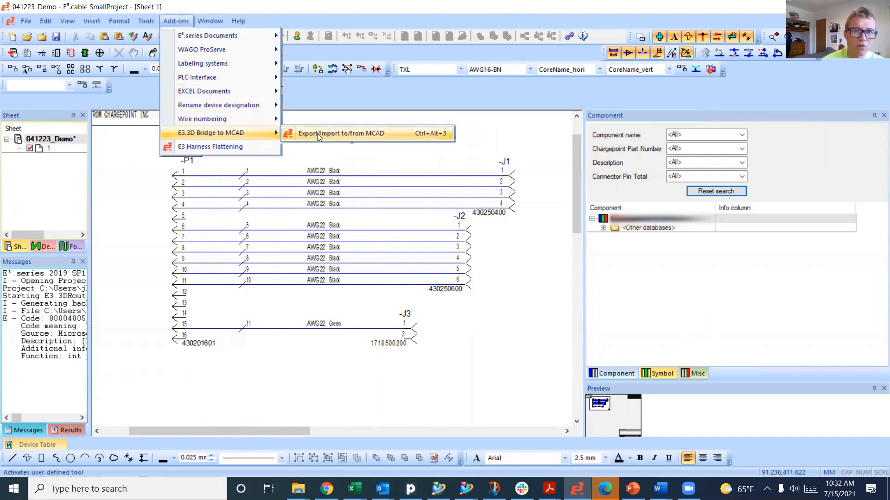
left_click(341, 133)
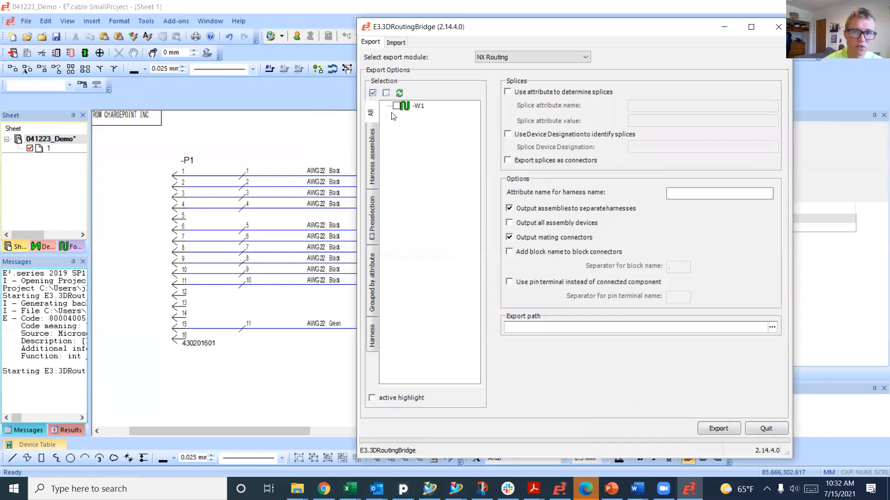
Tick harness -W1 for NX Routing export and browse for the export folder.
left_click(395, 106)
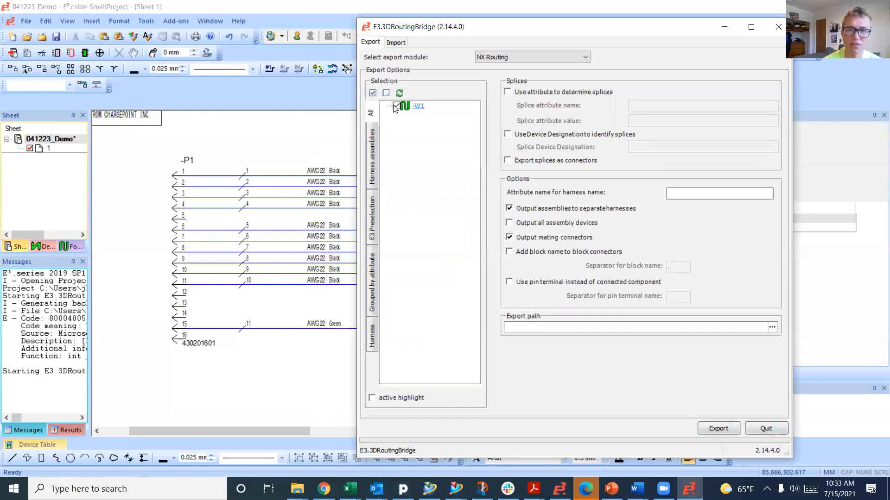
left_click(396, 106)
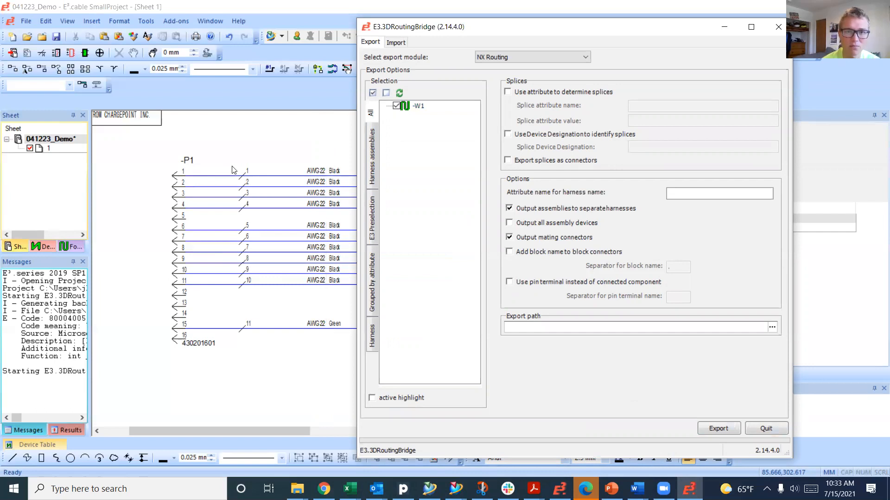
mouse_move(455, 131)
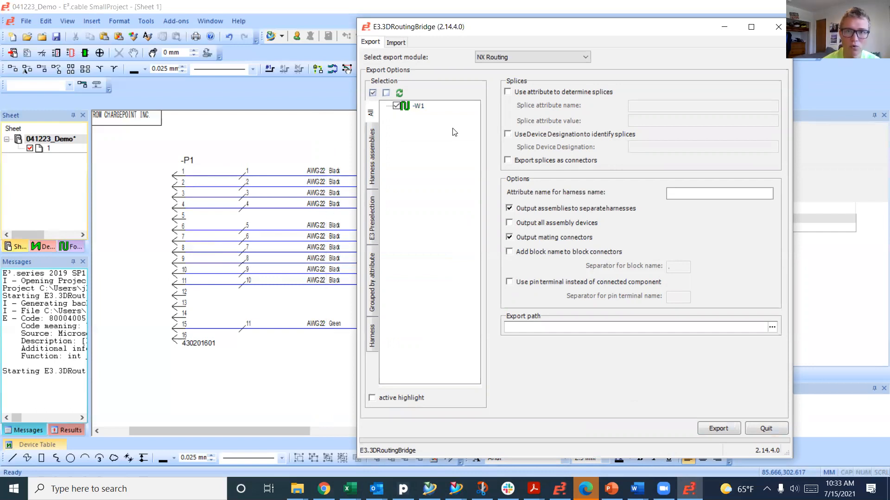
left_click(417, 105)
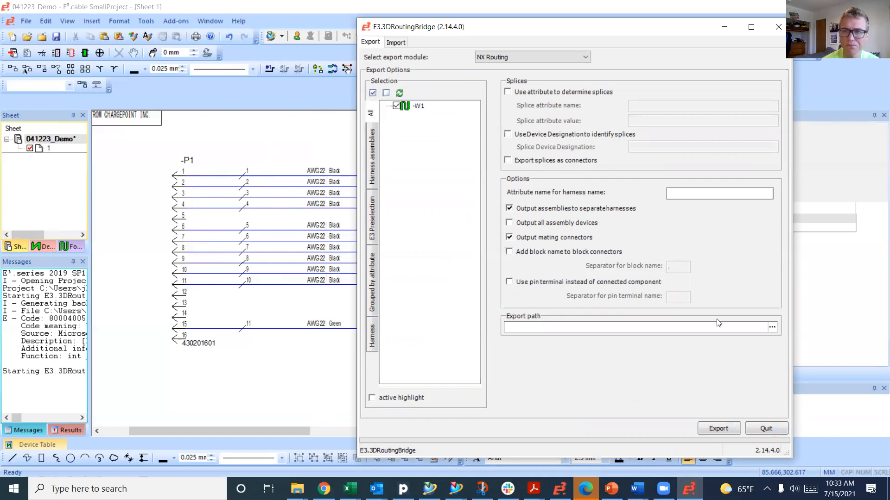
left_click(771, 327)
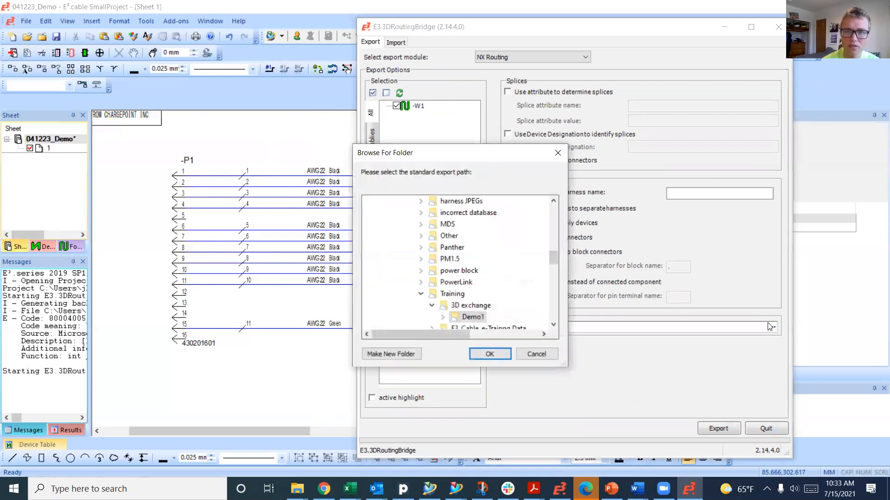
Export harness -W1 as 041223_Demo2D.plmxml, replacing the existing file.
left_click(536, 354)
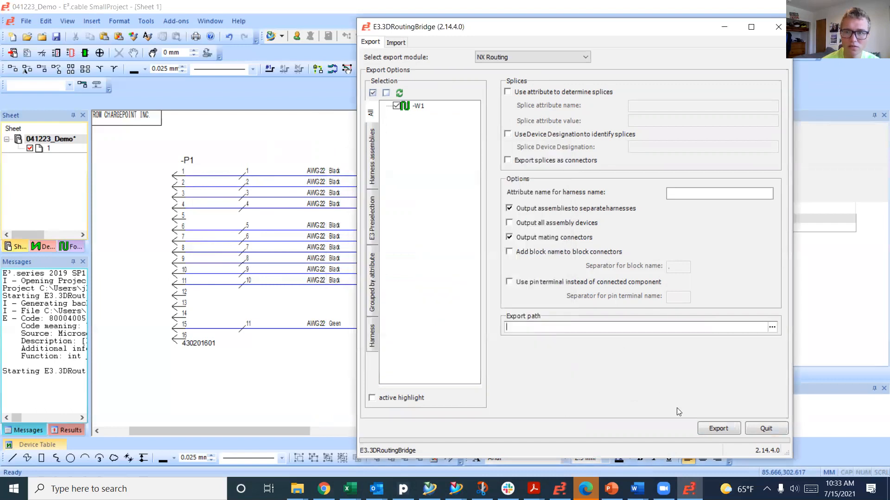
left_click(771, 327)
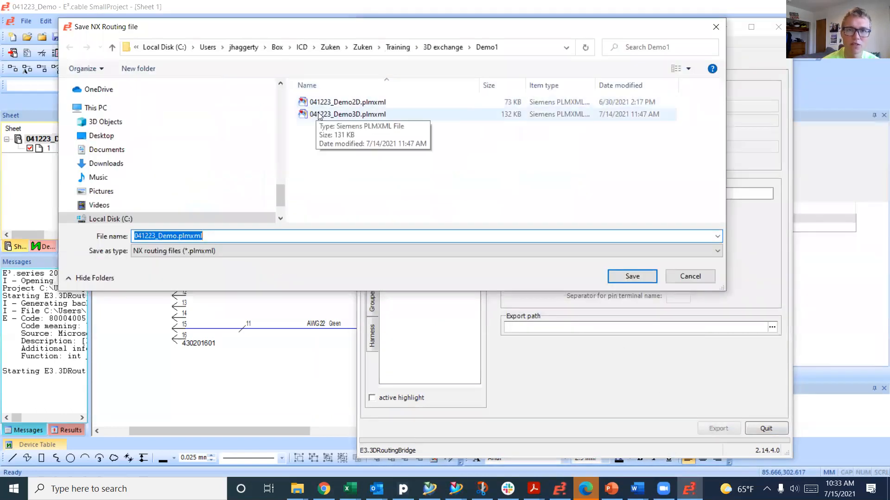
mouse_move(342, 107)
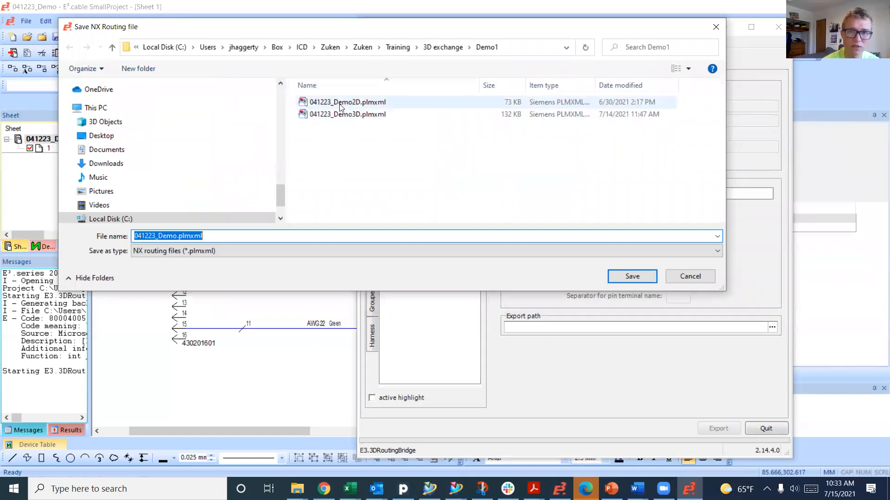
mouse_move(355, 103)
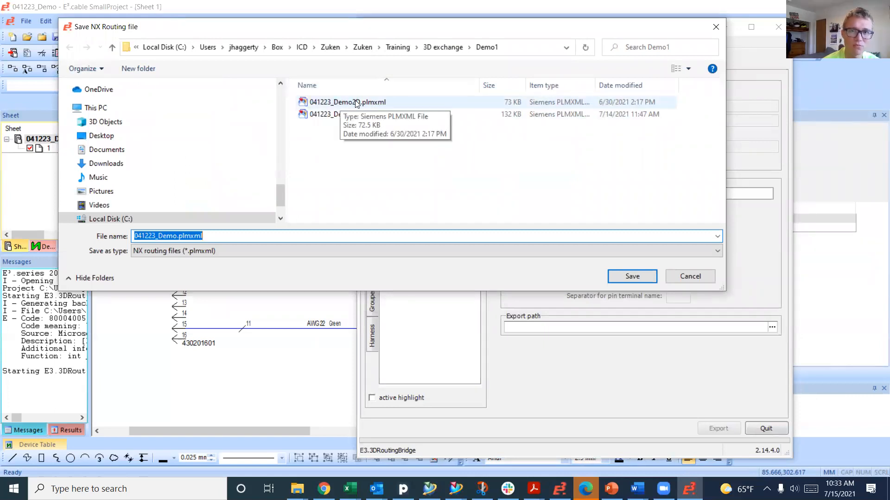
mouse_move(368, 106)
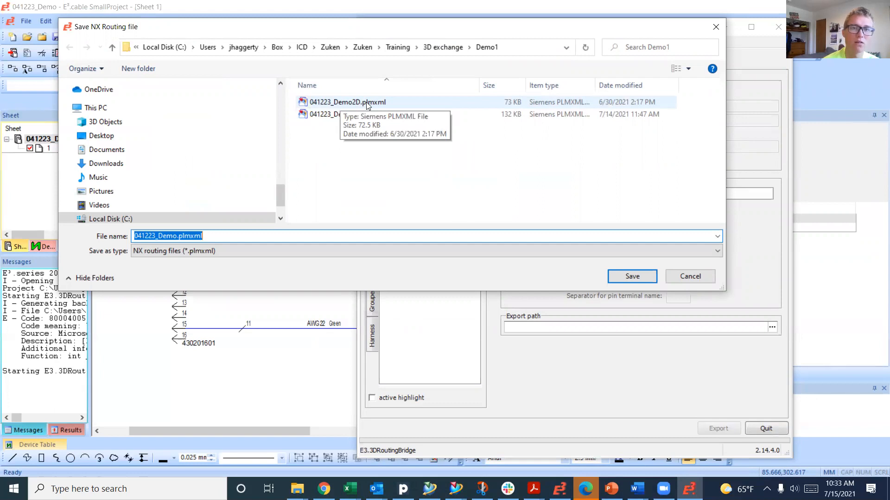
left_click(347, 101)
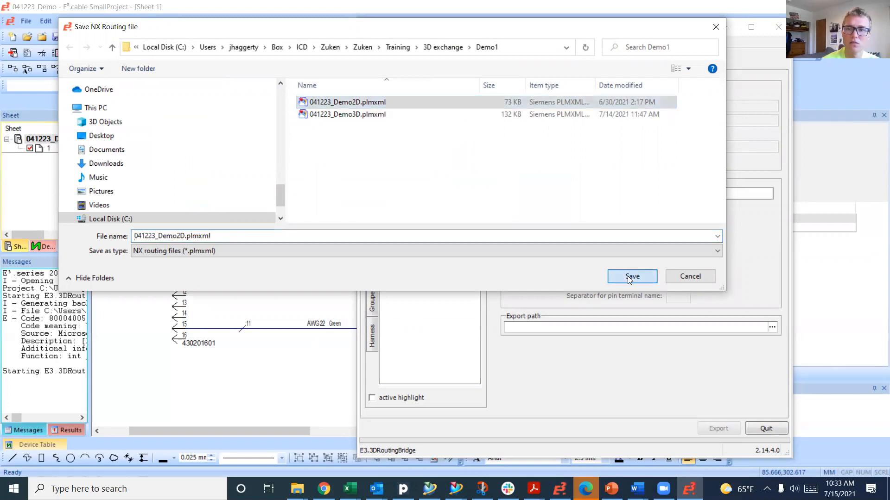
left_click(632, 276)
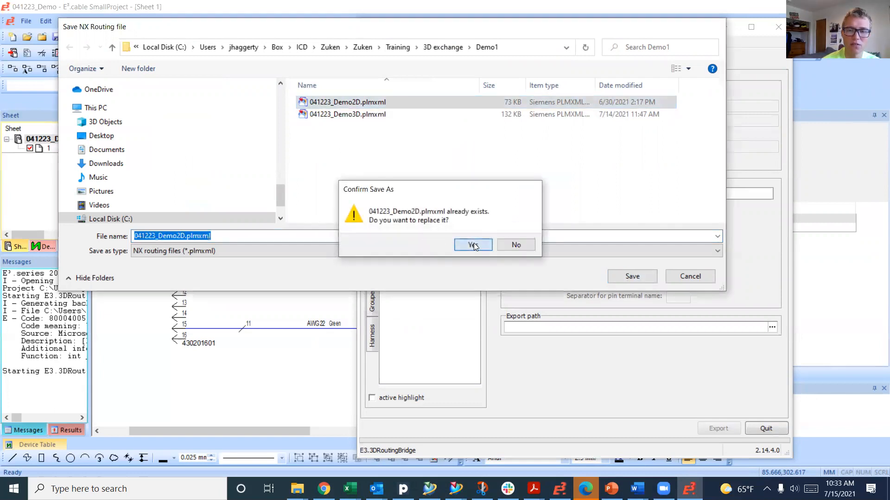
left_click(472, 245)
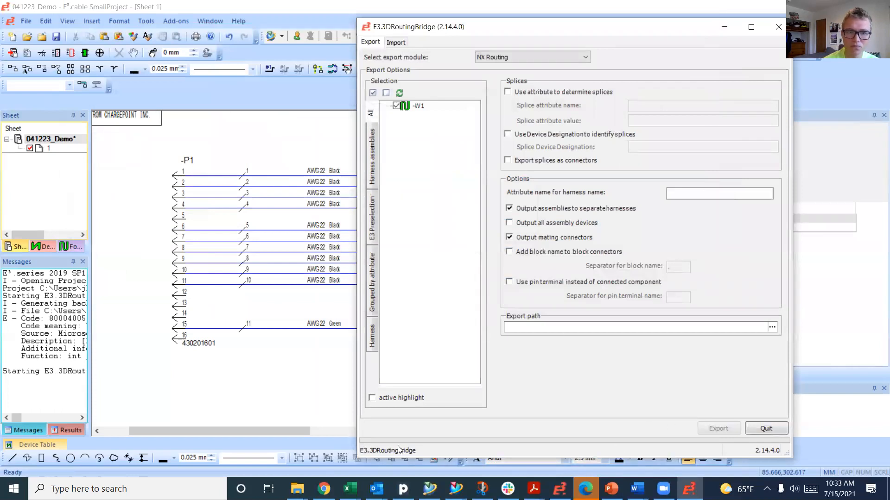
left_click(718, 429)
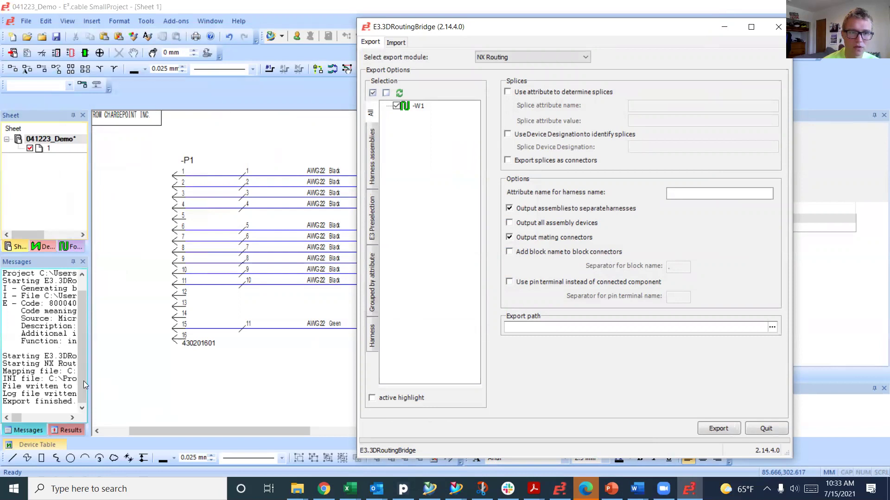
mouse_move(91, 363)
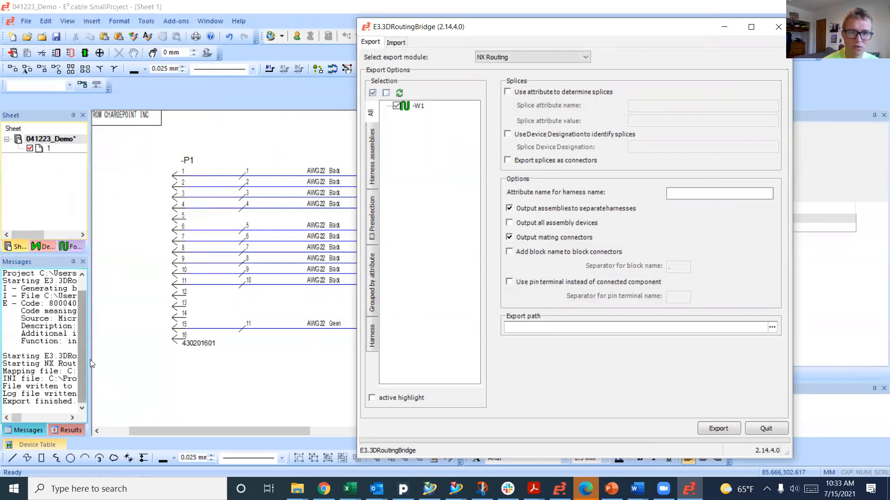
left_click(766, 428)
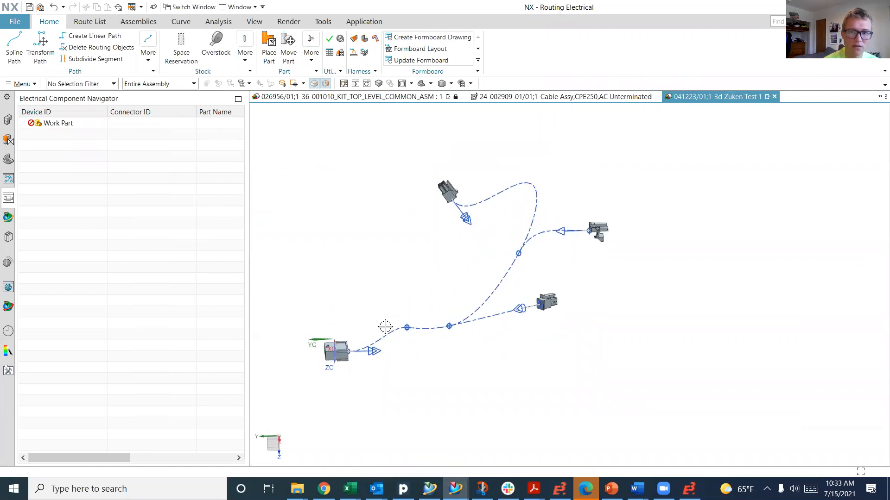
Rotate the 3d Zuken Test 1 part in NX to inspect the dashed routing path between the four connectors.
left_click(545, 305)
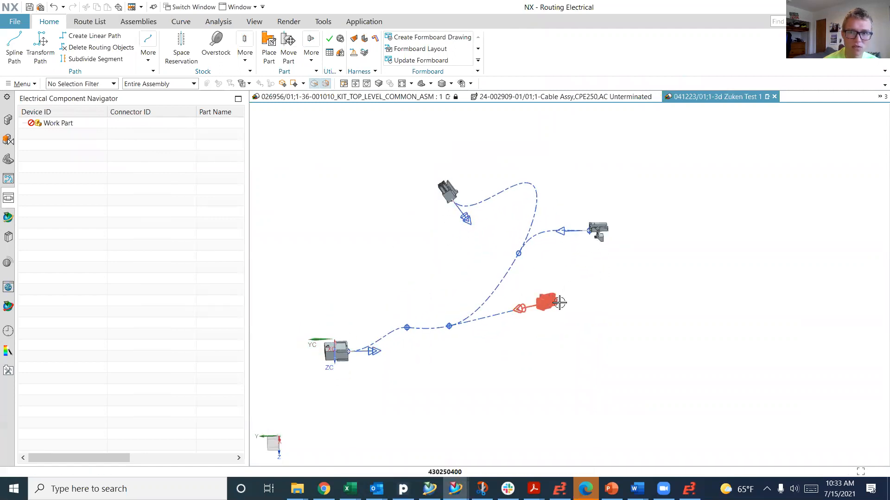
left_click_drag(559, 302, 462, 249)
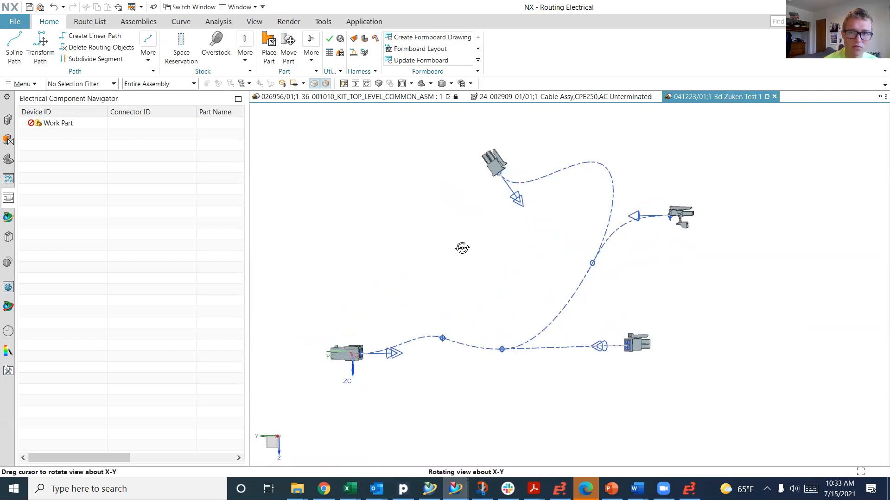
left_click_drag(461, 248, 418, 267)
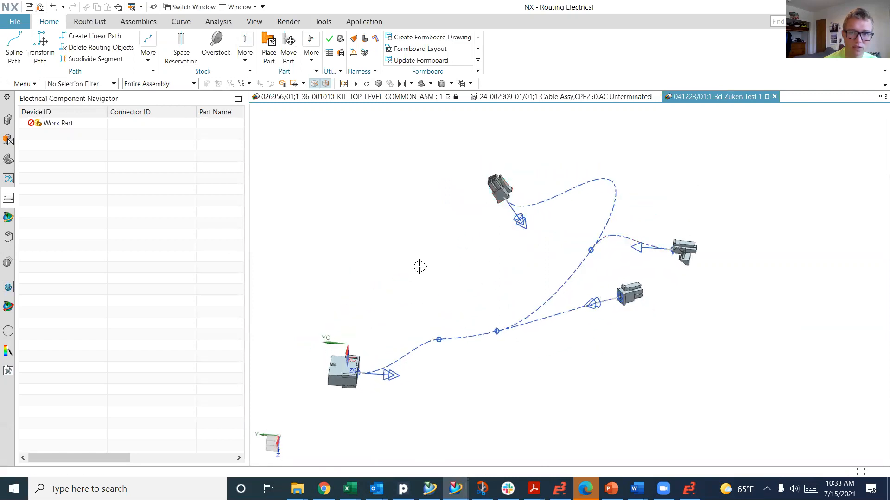
left_click_drag(420, 267, 409, 254)
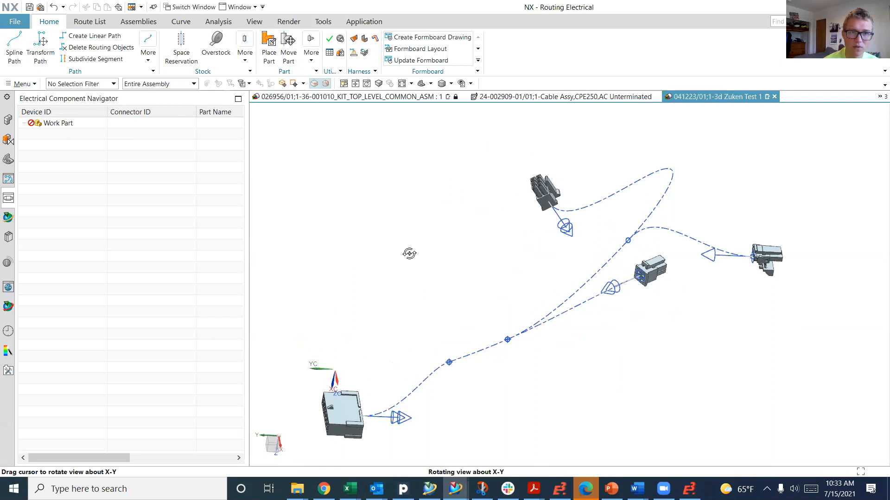
left_click(7, 198)
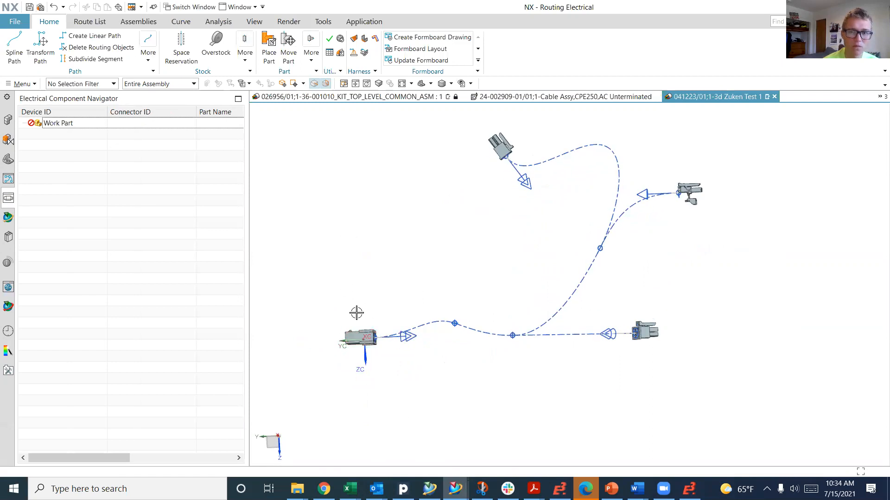
mouse_move(337, 322)
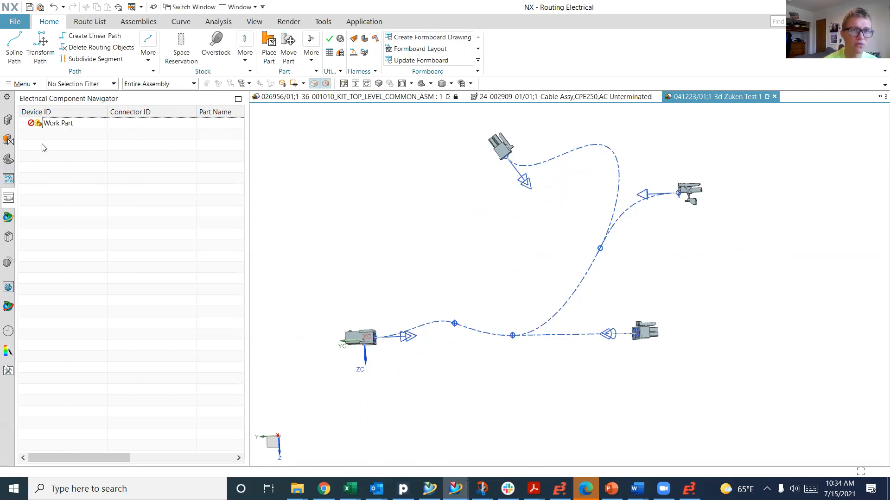
mouse_move(45, 198)
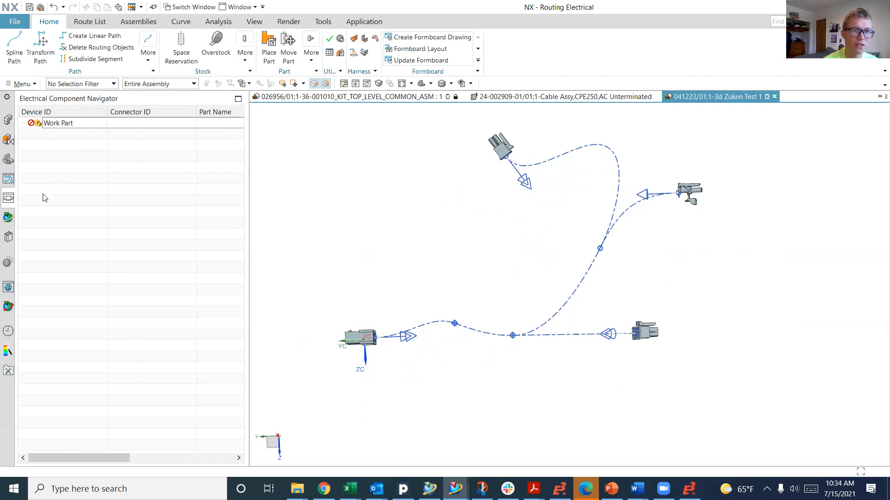
mouse_move(119, 180)
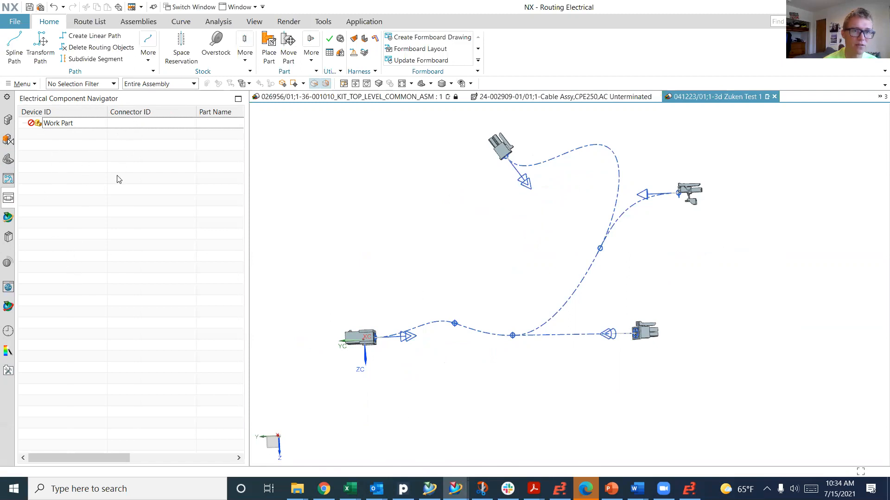
left_click(358, 339)
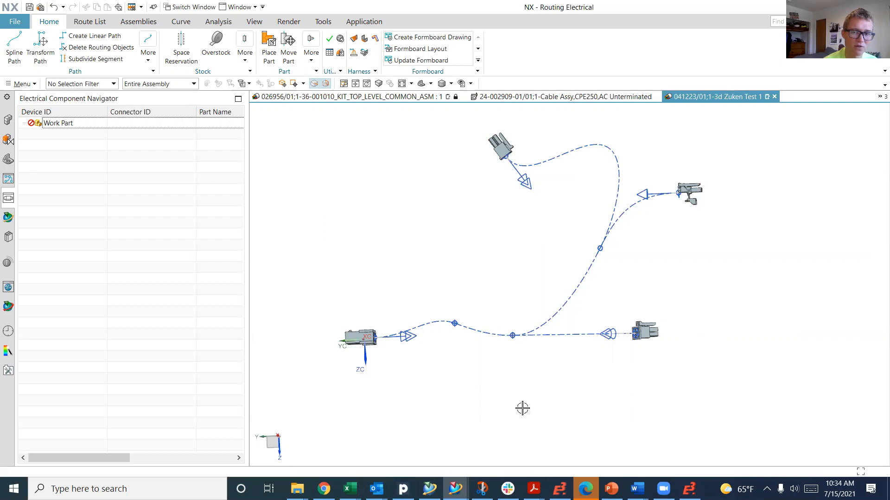
mouse_move(431, 152)
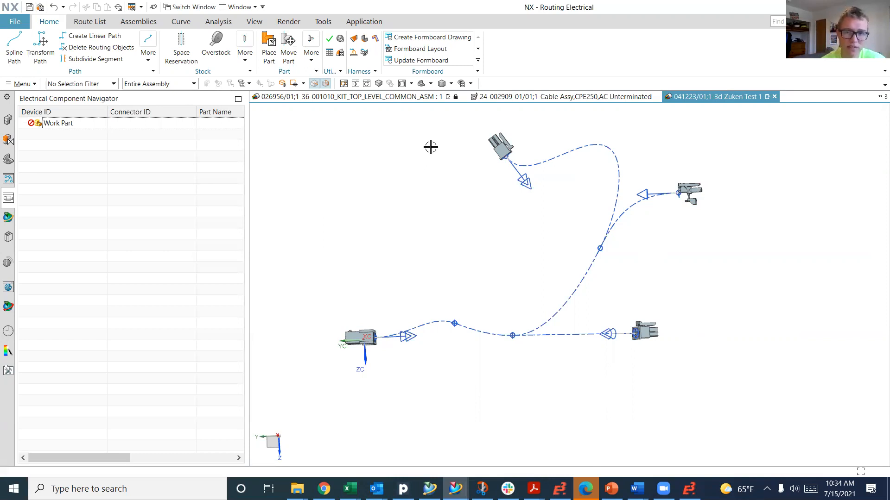
mouse_move(358, 249)
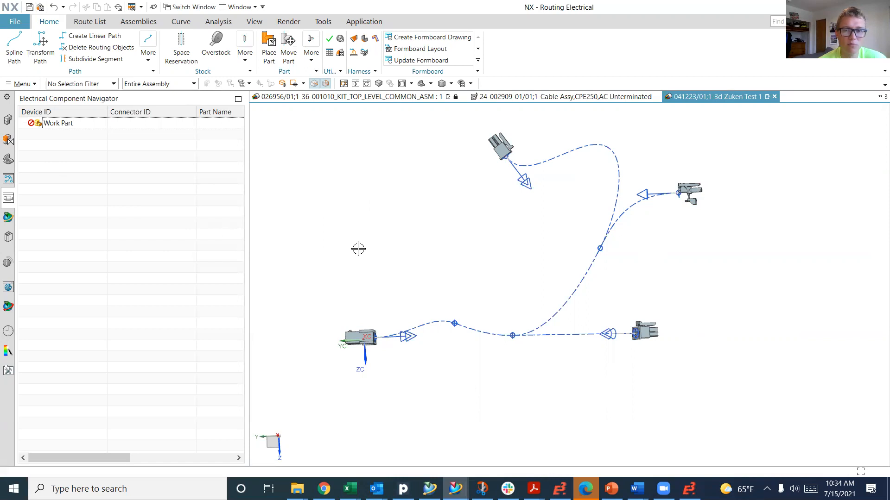
mouse_move(49, 148)
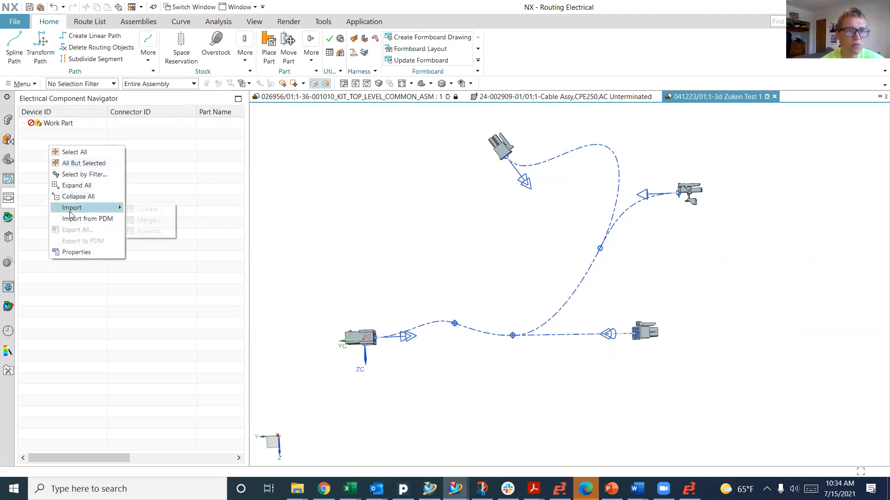
Import the 041223_Demo2D.plmxml route list into the component navigator and expand 041223_Demo.
left_click(71, 208)
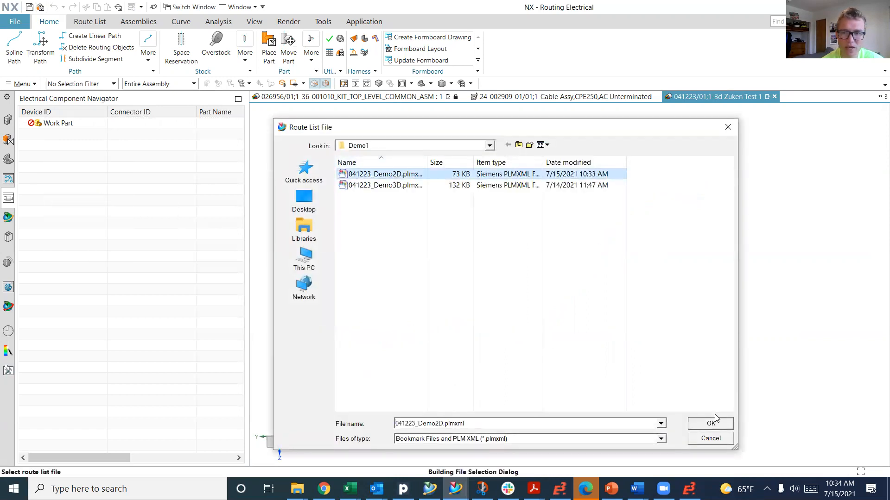
left_click(710, 423)
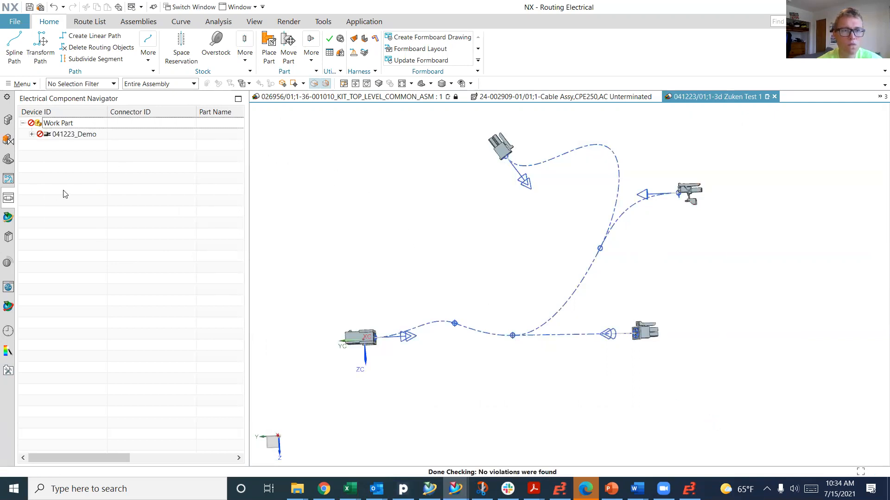
left_click(31, 135)
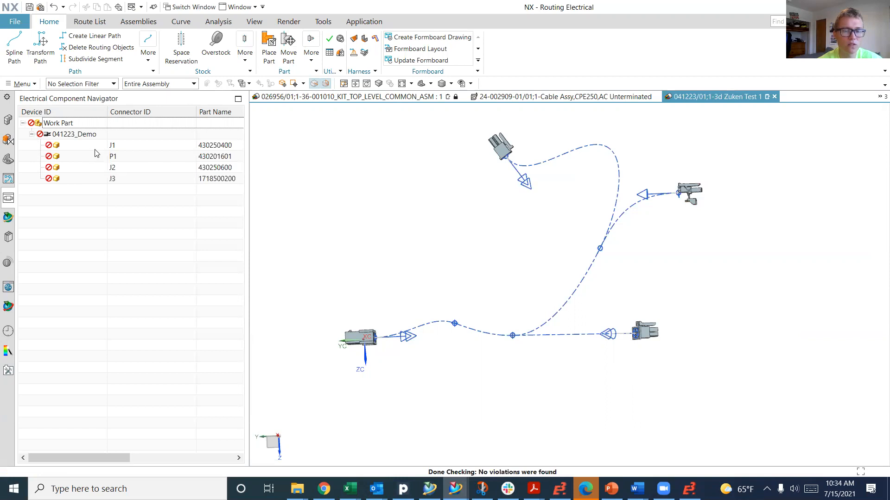
Auto-assign connectors J1, P1, J2 and J3, then show the wire connection list.
right_click(69, 134)
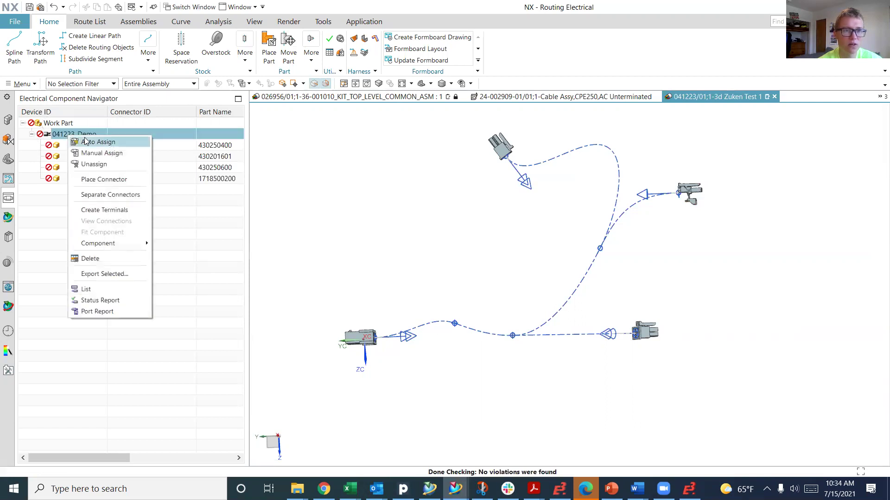
left_click(98, 142)
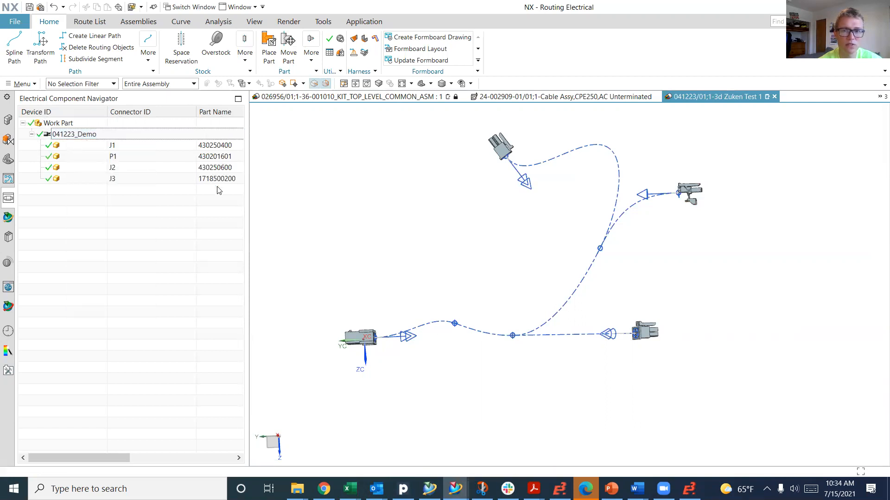
mouse_move(177, 183)
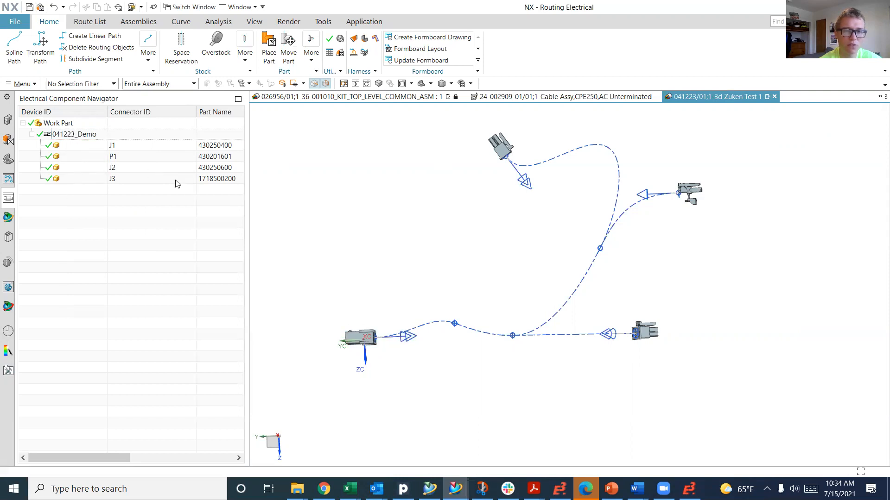
left_click(112, 167)
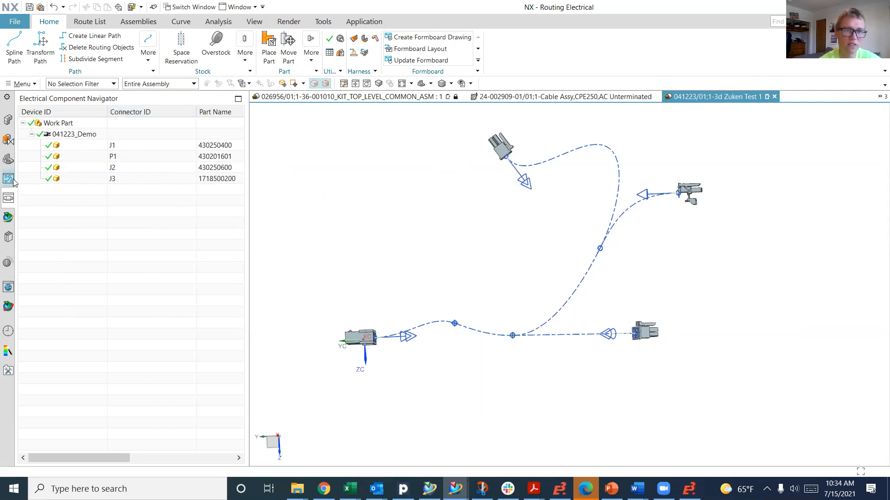
left_click(7, 179)
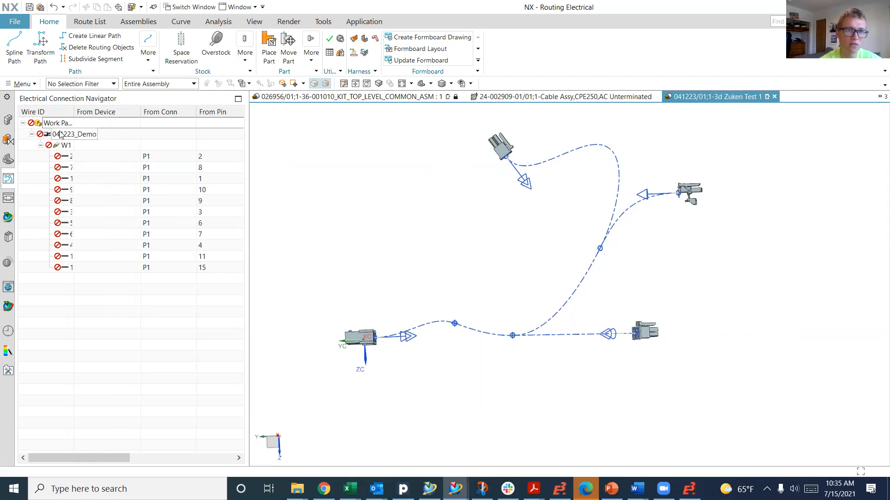
Auto-route all 041223_Demo wires at component level.
right_click(69, 133)
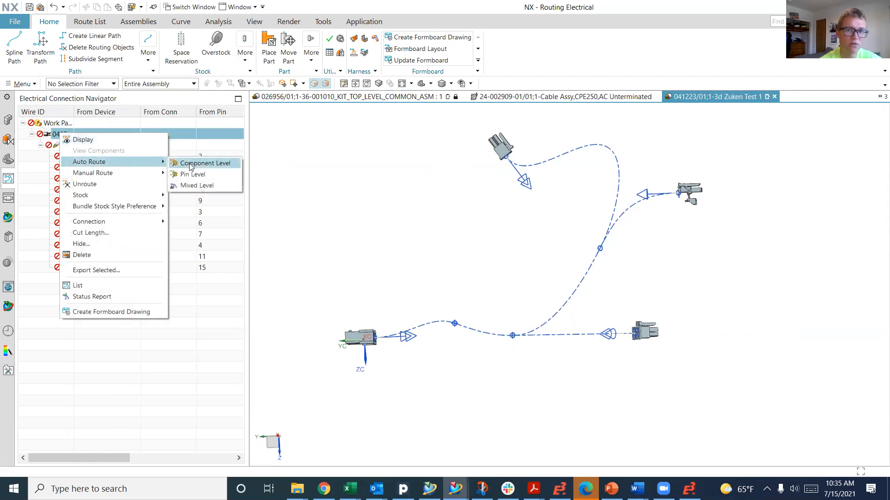
left_click(202, 163)
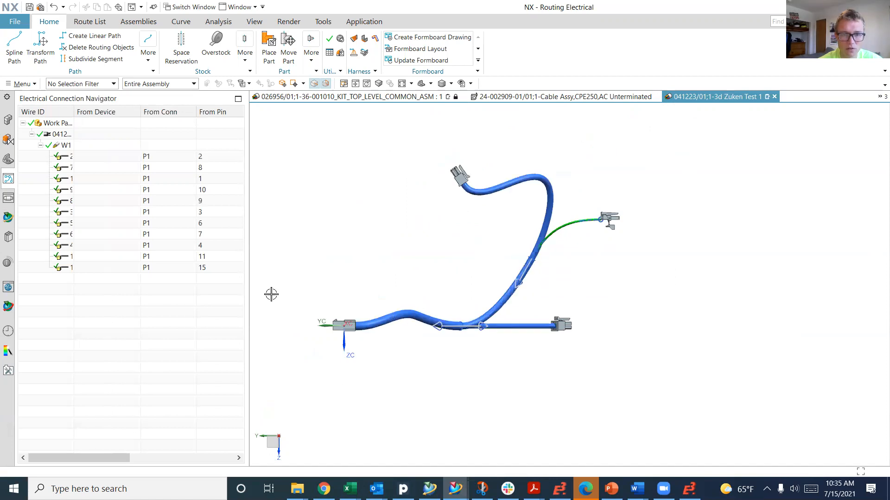
mouse_move(678, 276)
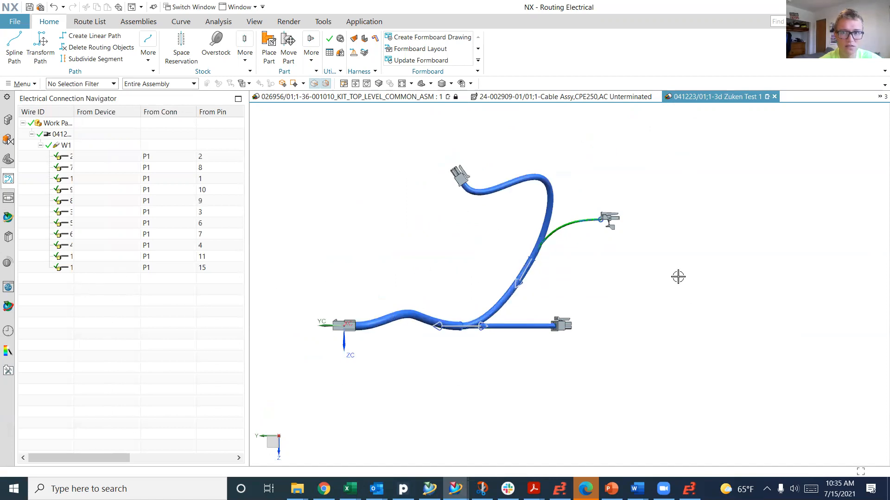
mouse_move(543, 399)
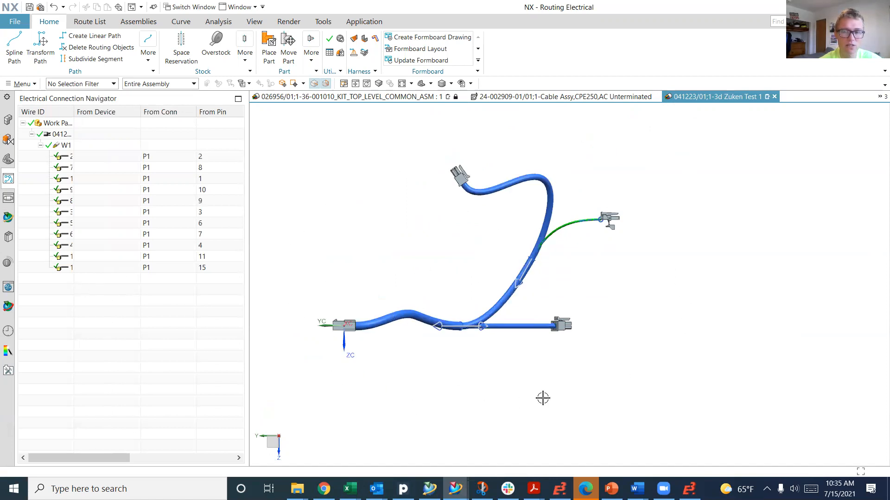
mouse_move(118, 284)
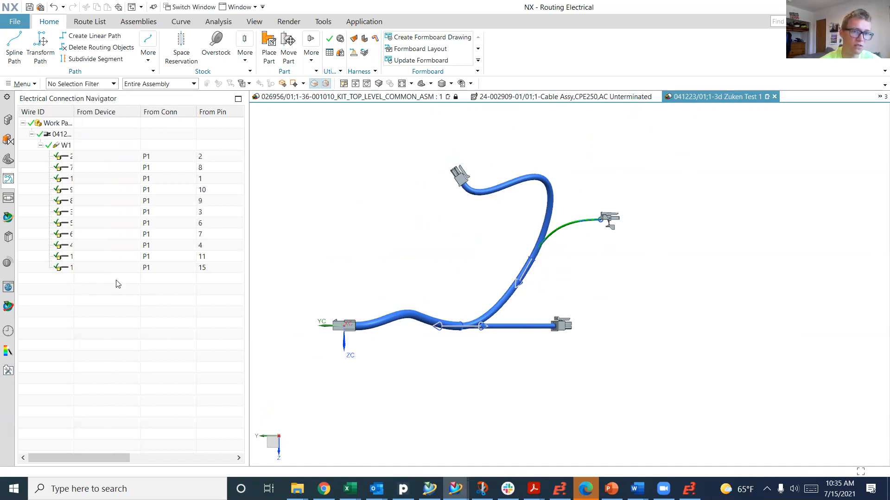
Export all routing data over the existing 041223_Demo3D.plmxml file.
right_click(118, 284)
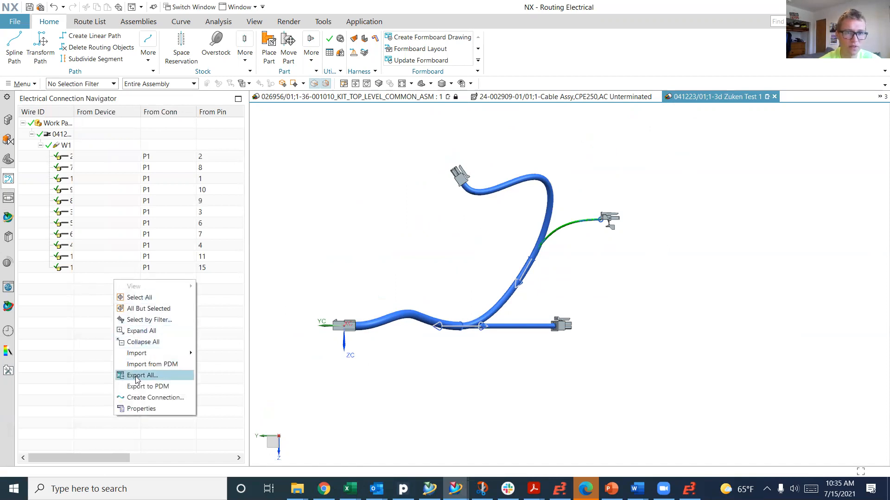
left_click(141, 376)
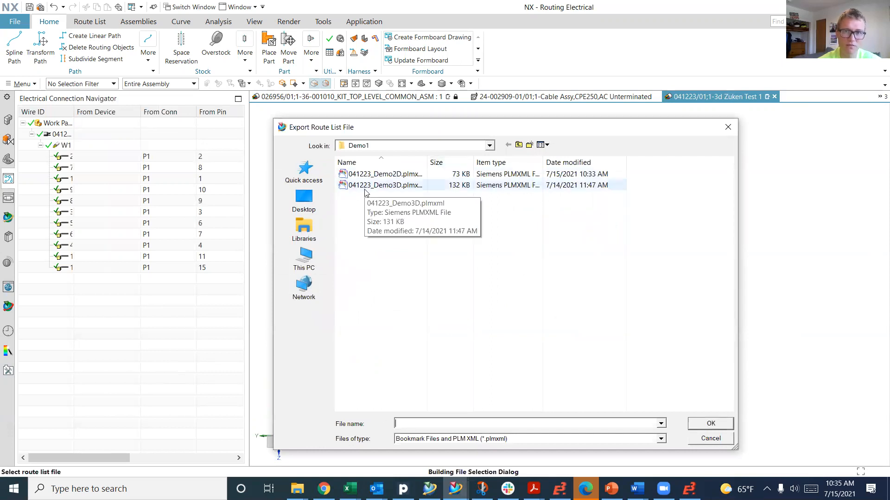
left_click(384, 186)
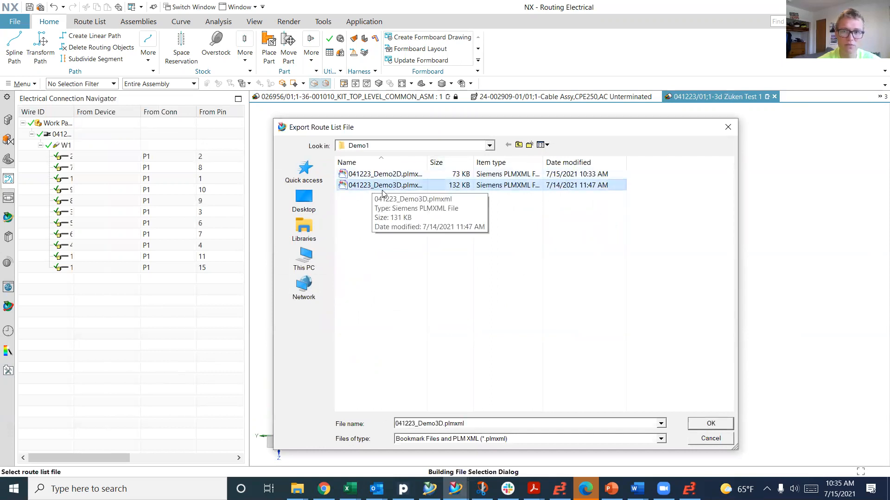
left_click(710, 424)
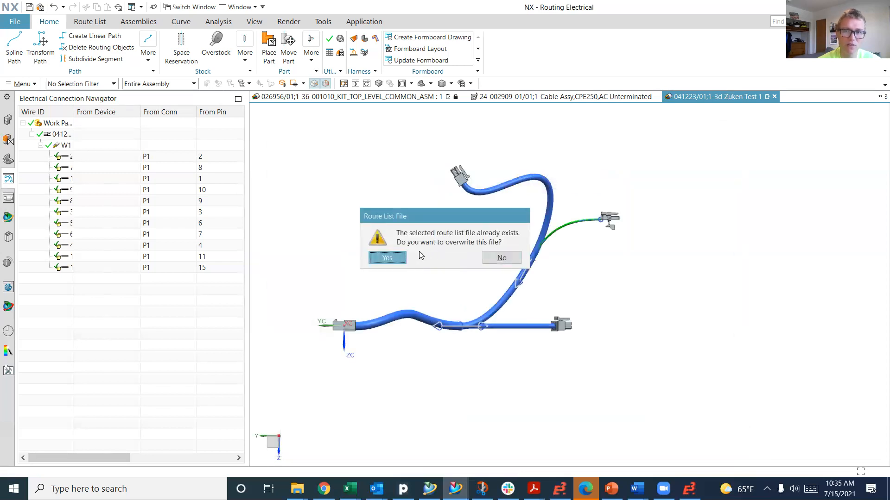
left_click(387, 257)
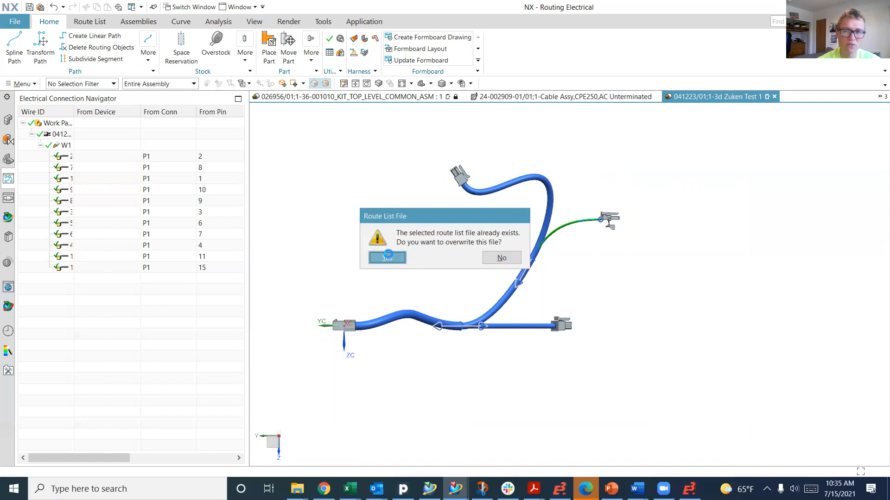
left_click(387, 258)
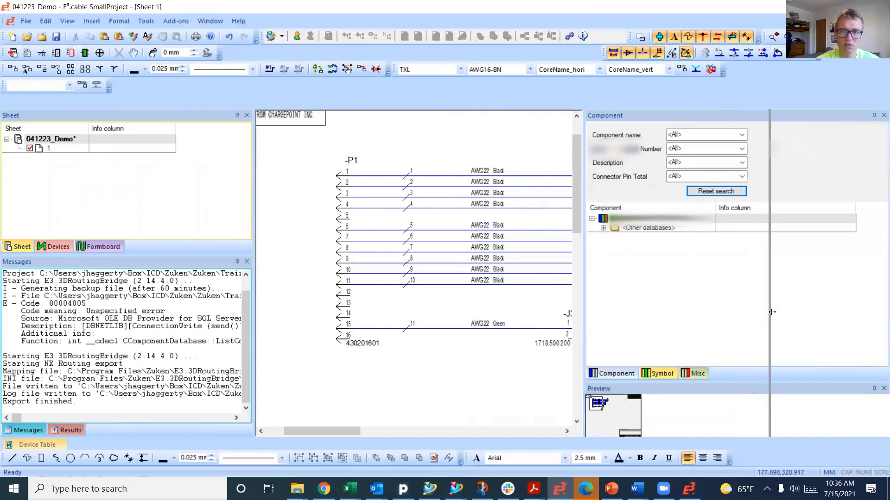
Launch E3 Harness Flattening from the E3.series Add-ons menu.
left_click(176, 20)
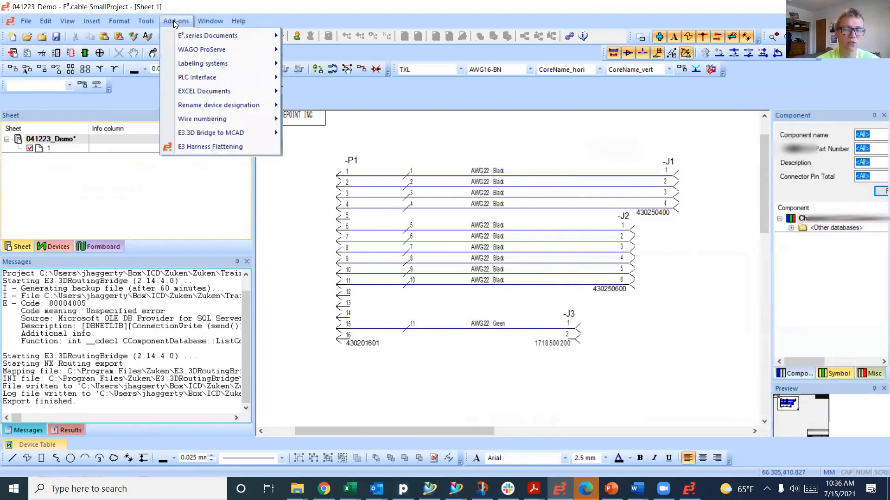
mouse_move(211, 134)
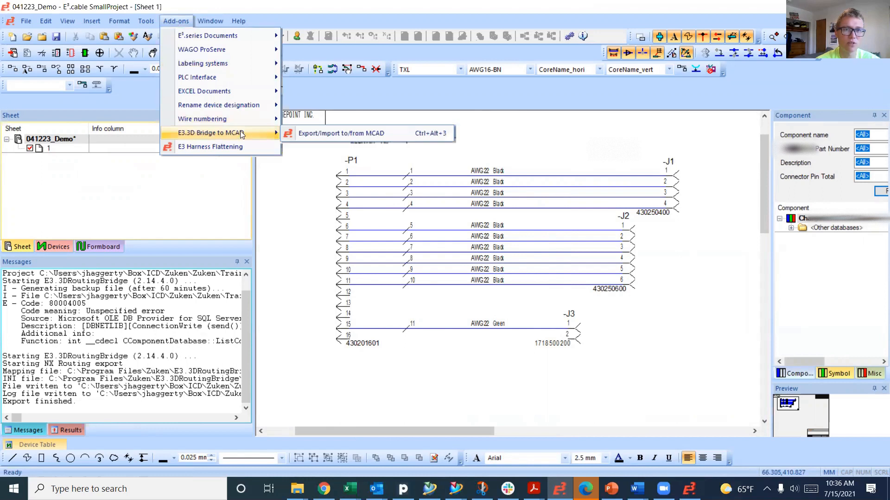
mouse_move(222, 147)
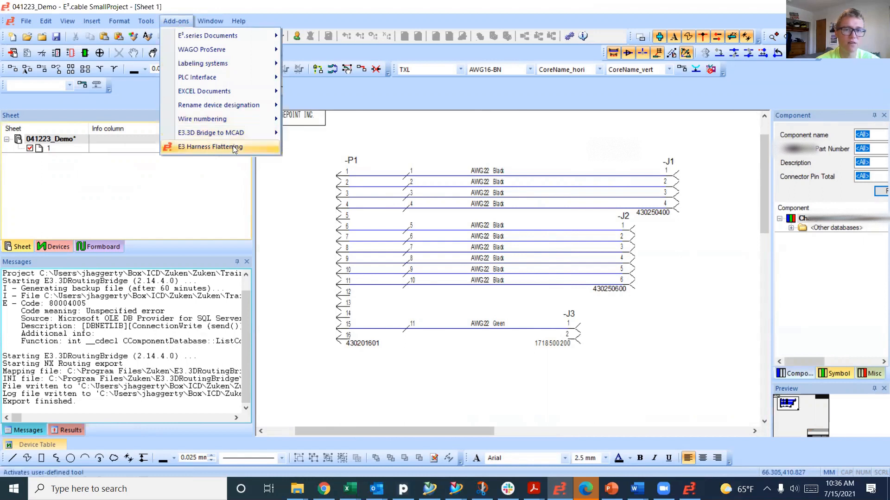
left_click(215, 147)
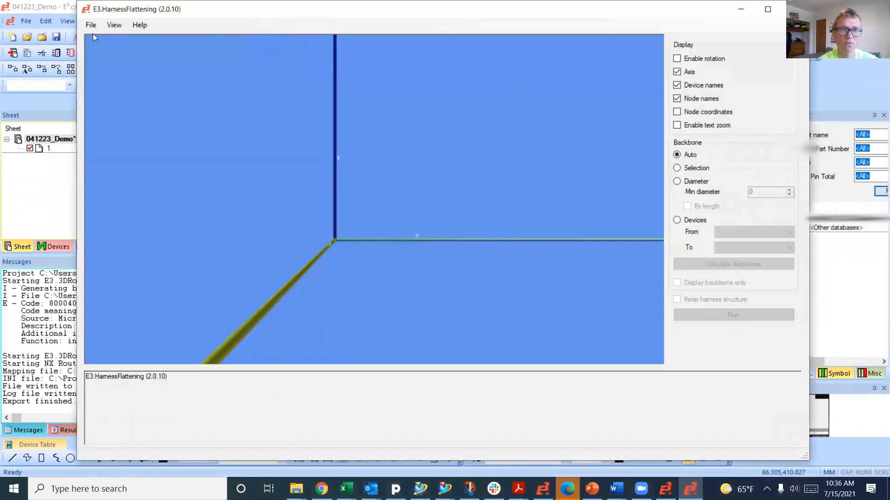
Load the 041223_Demo3D.plmxml harness into E3.HarnessFlattening.
left_click(91, 25)
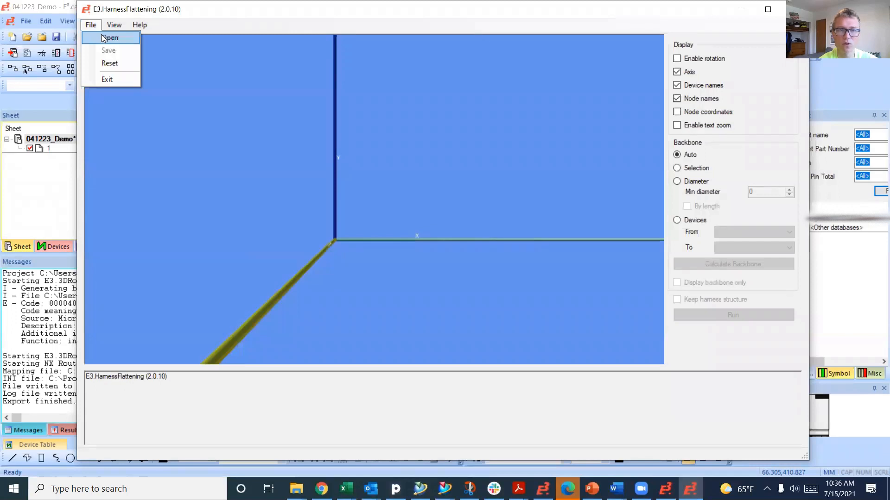
left_click(311, 197)
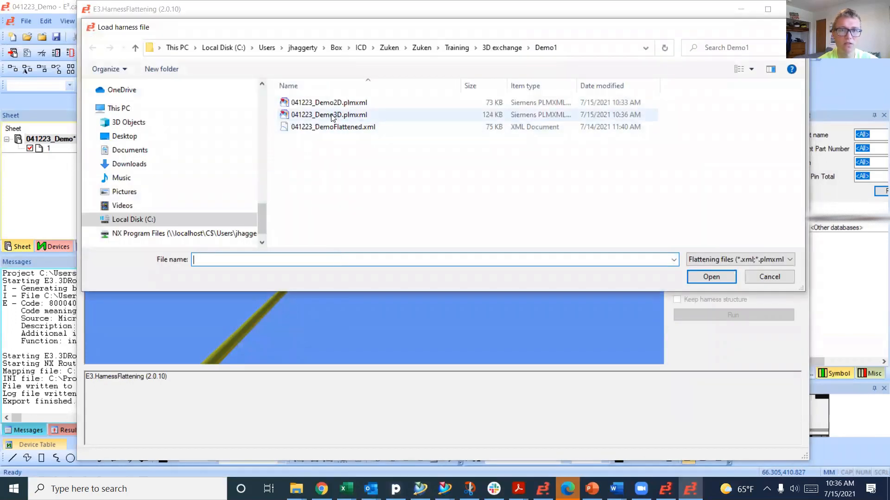
double_click(328, 115)
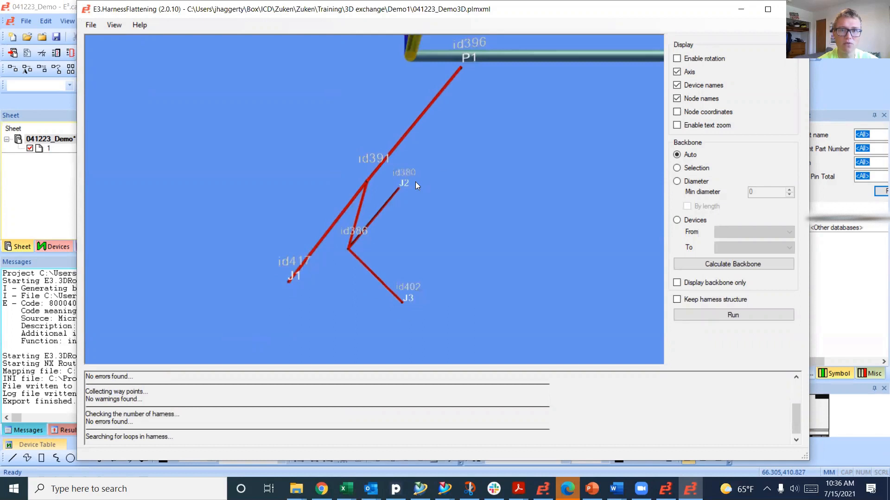
mouse_move(422, 191)
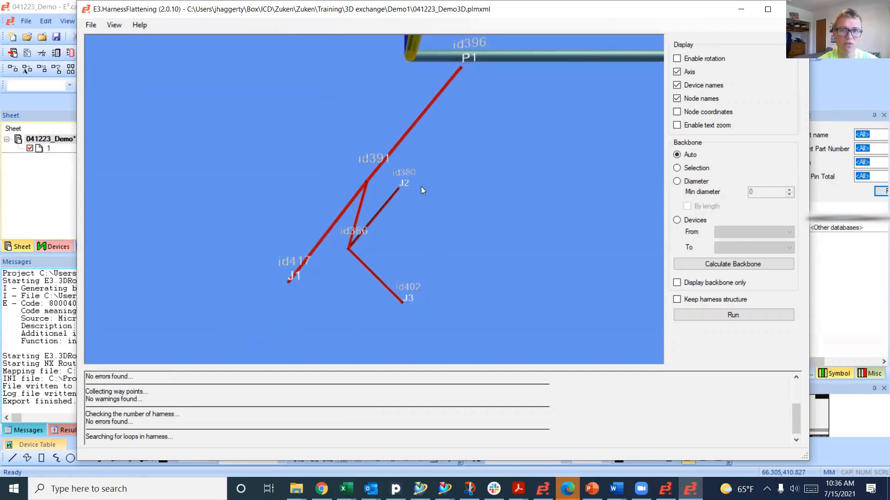
mouse_move(369, 183)
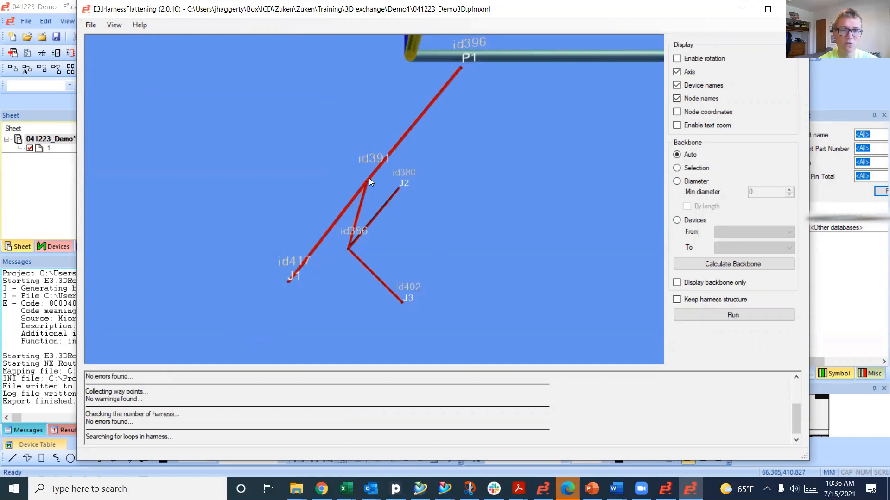
mouse_move(469, 46)
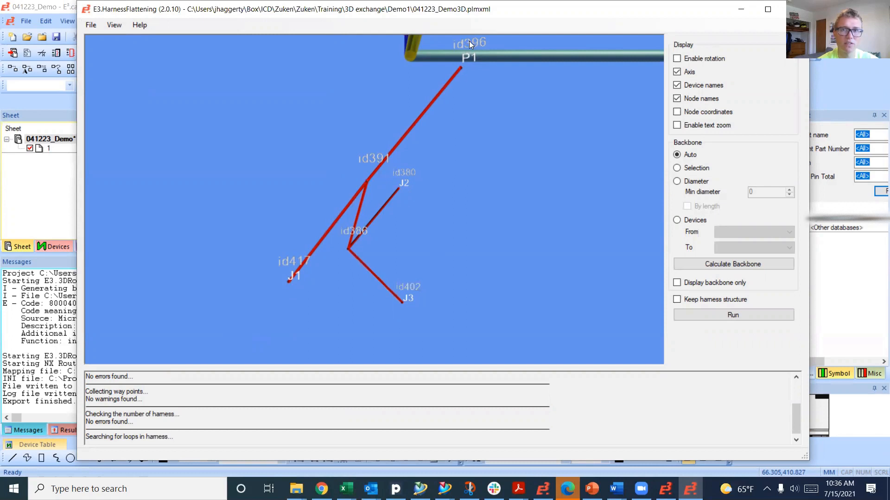
mouse_move(464, 70)
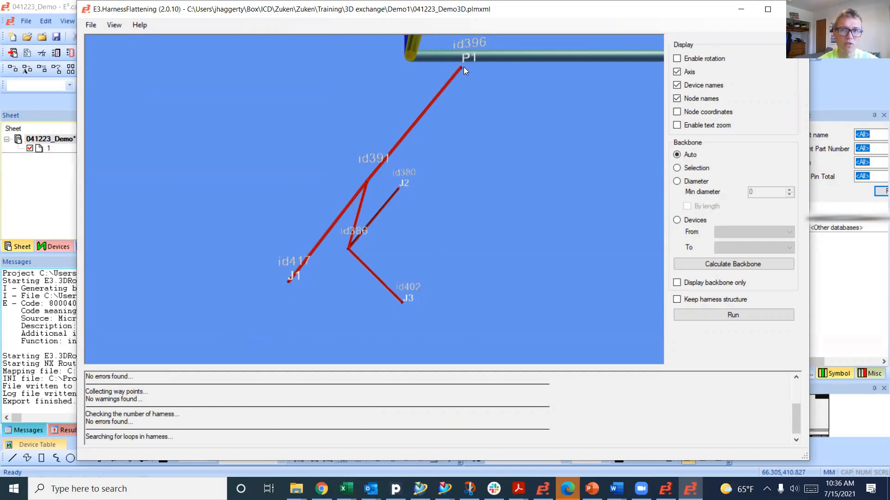
mouse_move(356, 185)
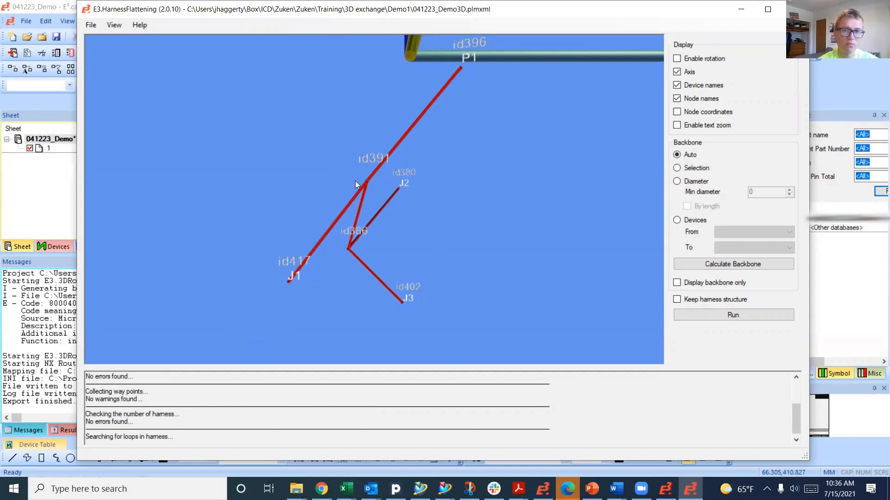
mouse_move(381, 276)
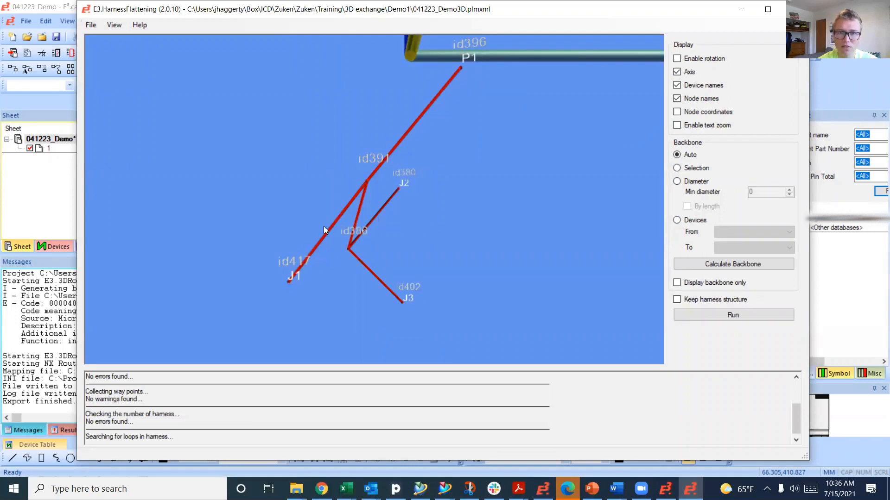
mouse_move(519, 123)
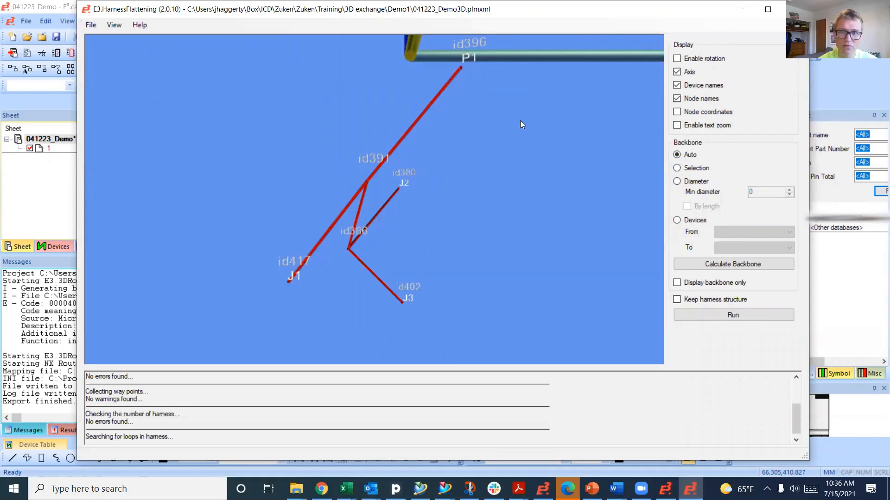
Run the flattening and save the result as 041223_DemoFlattened.xml.
left_click(733, 265)
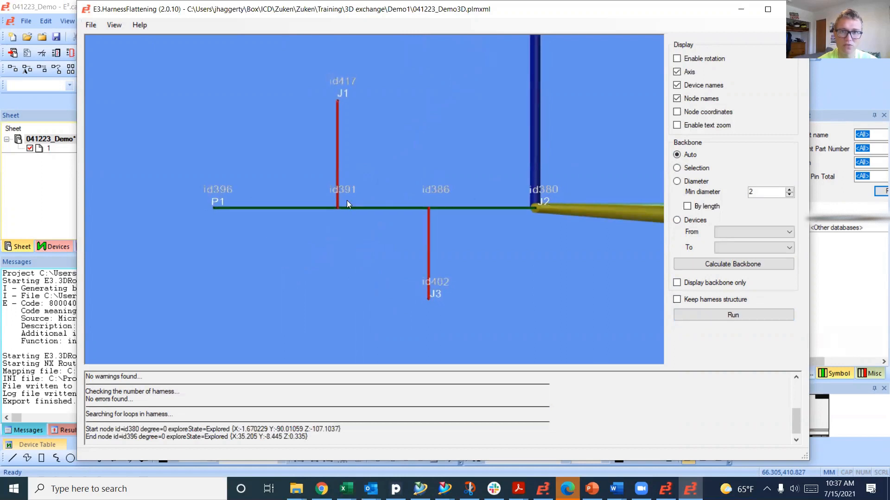
mouse_move(400, 276)
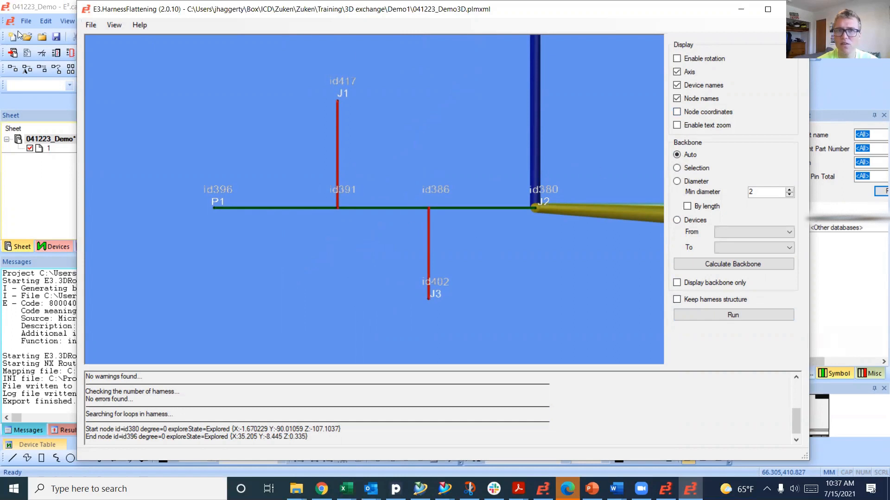
left_click(90, 24)
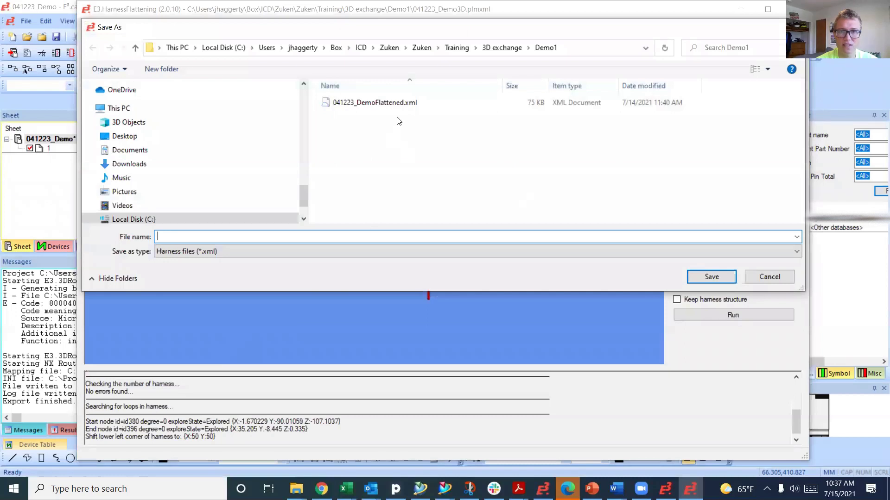
left_click(375, 102)
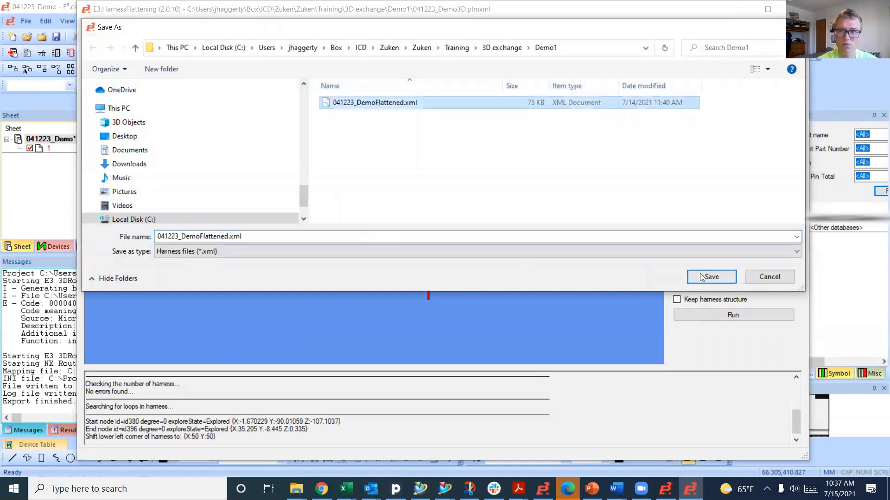
left_click(710, 277)
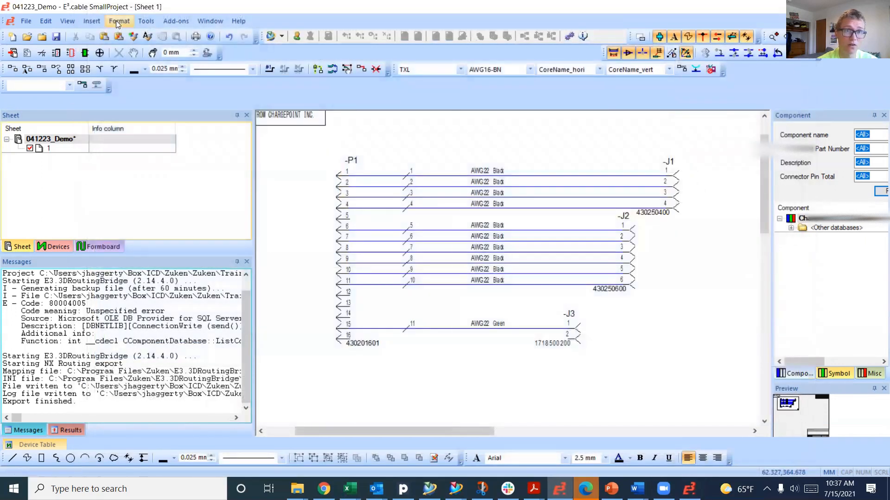
Load 041223_DemoFlattened.xml into the E3.3D Bridge Export/Import tool's Import page.
left_click(176, 20)
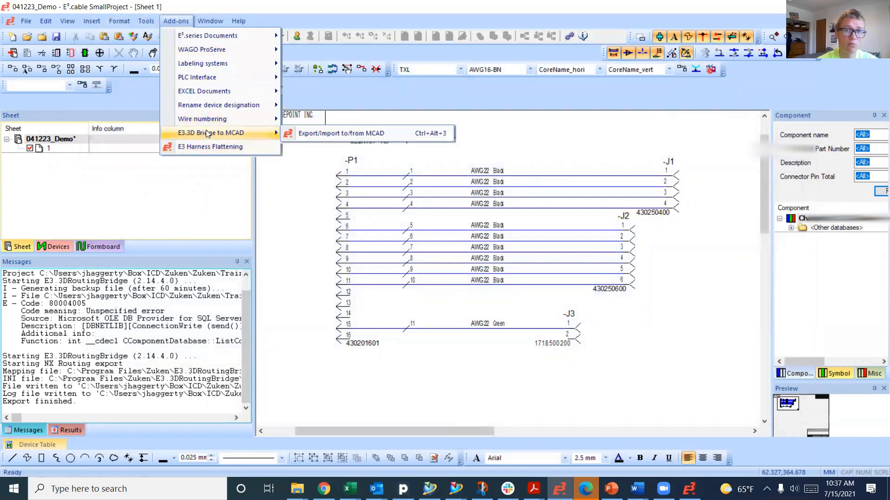
left_click(321, 137)
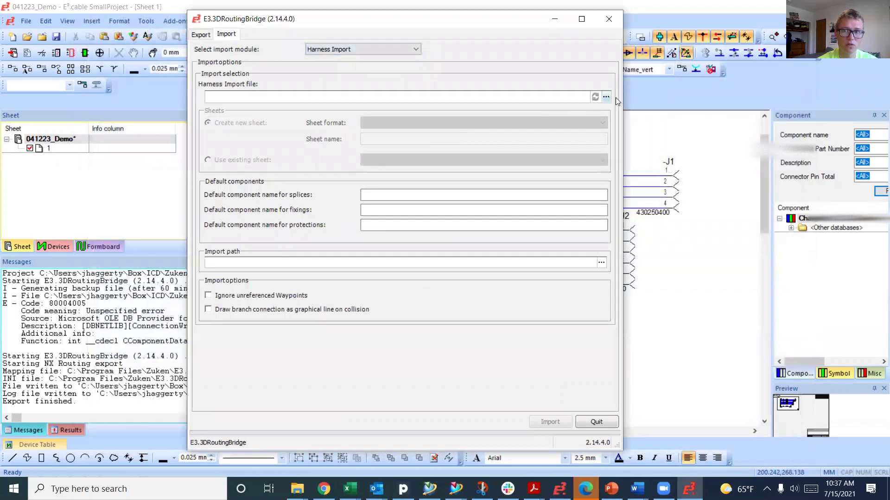
left_click(606, 95)
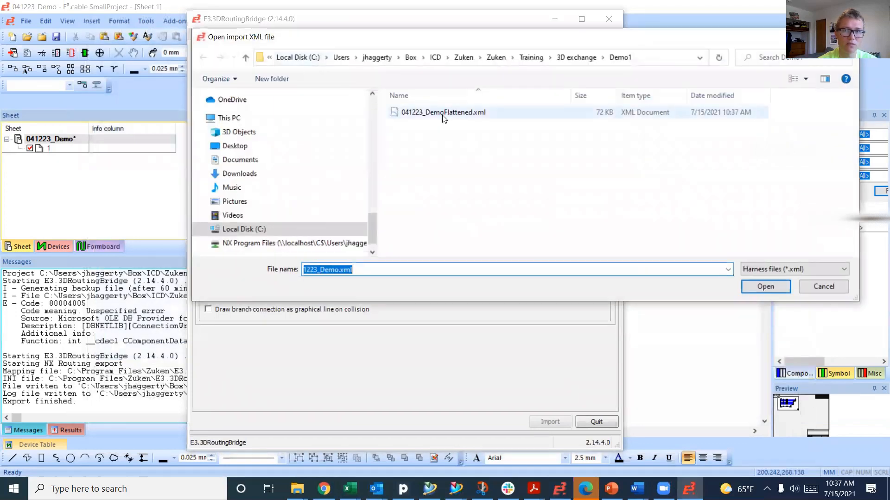
left_click(765, 286)
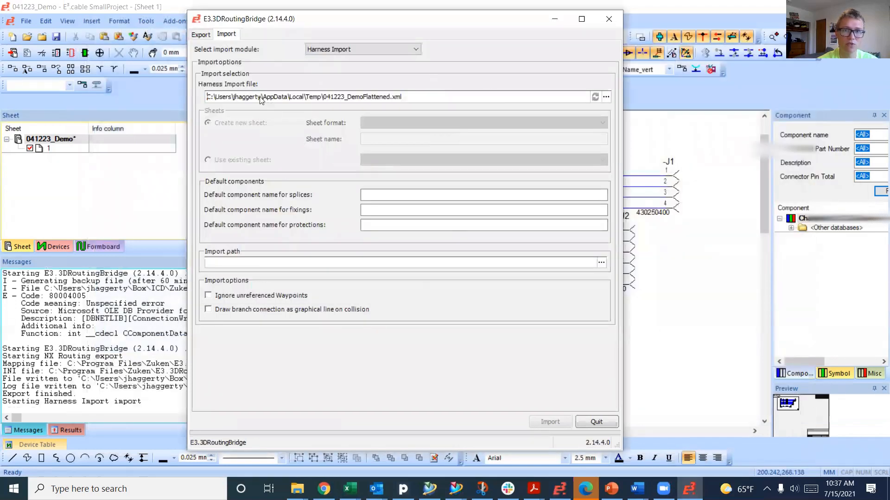
left_click(207, 122)
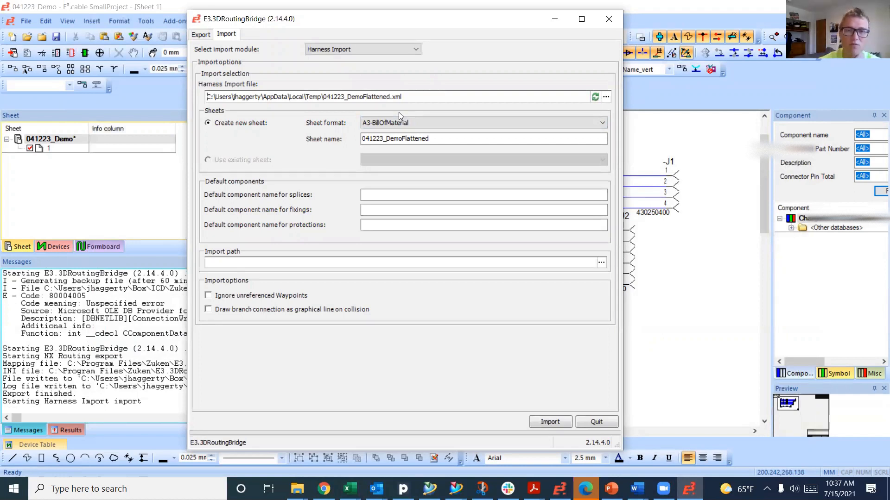
mouse_move(363, 118)
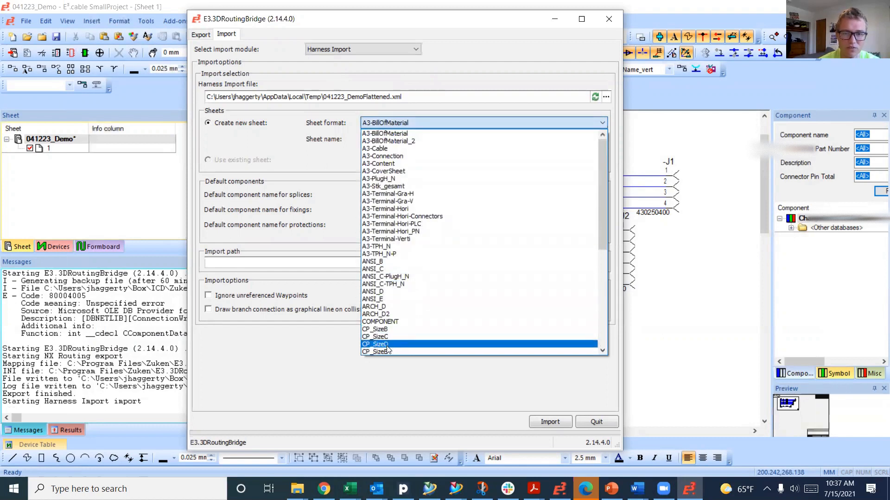
Import the harness as a new formboard sheet with the CP_SizeD format and confirm creation.
left_click(375, 344)
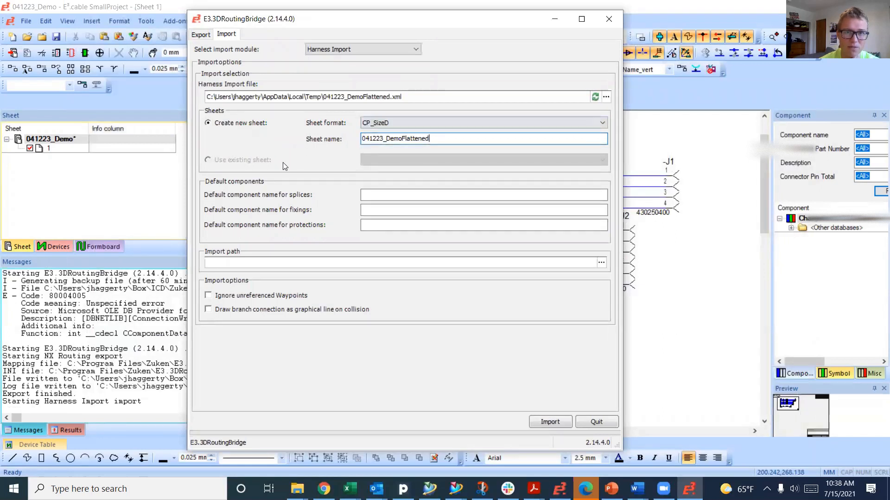
left_click(551, 421)
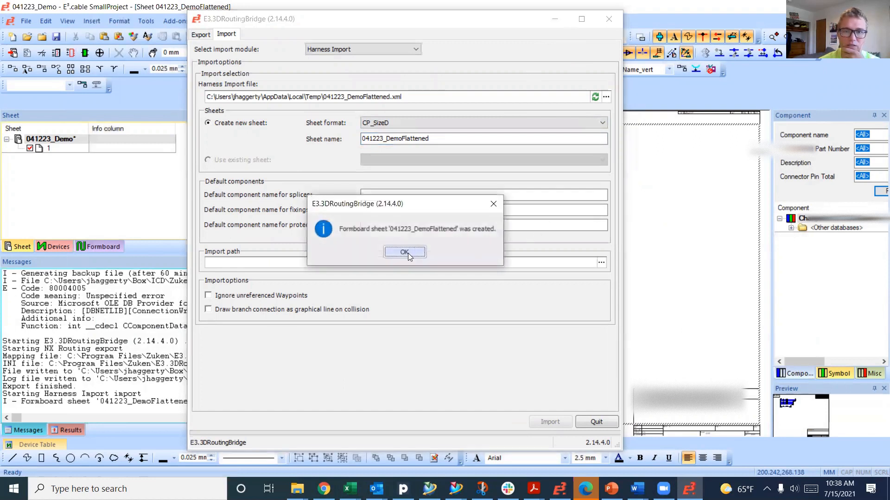
left_click(404, 252)
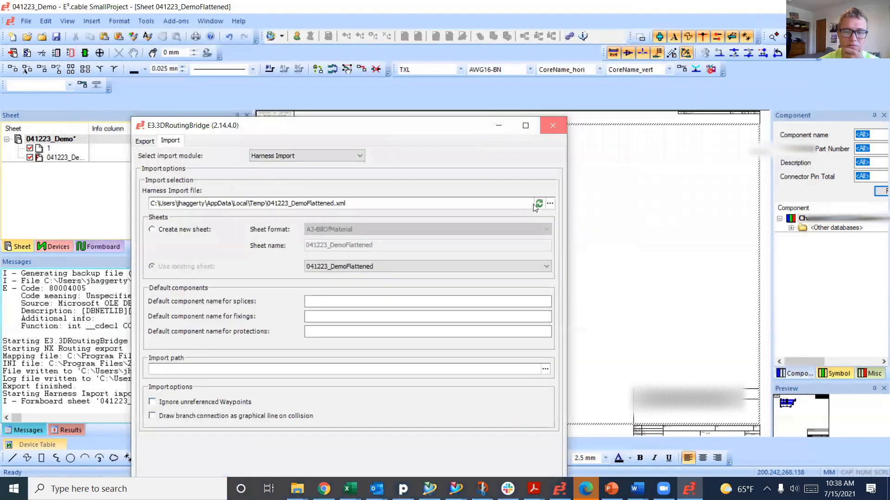
left_click(552, 126)
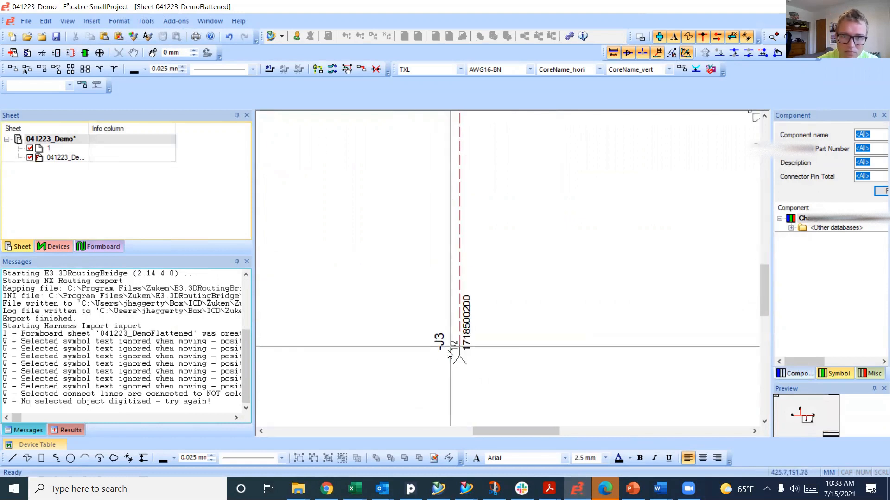
right_click(456, 360)
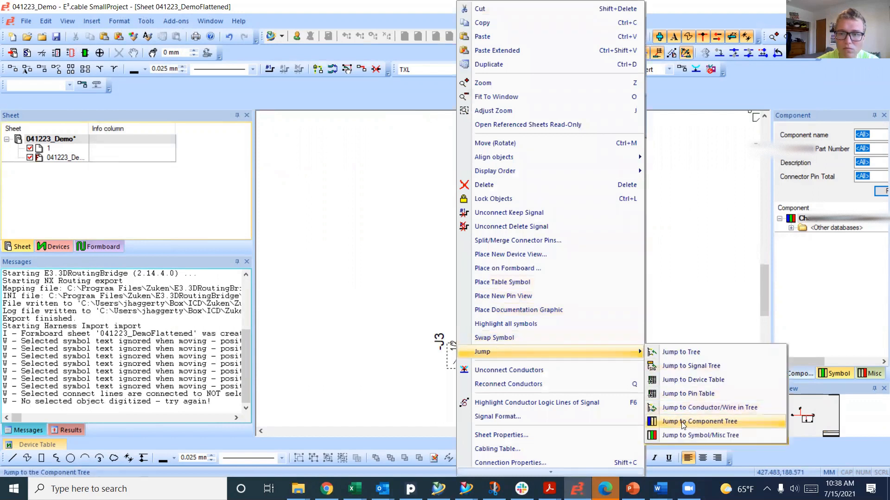
left_click(699, 421)
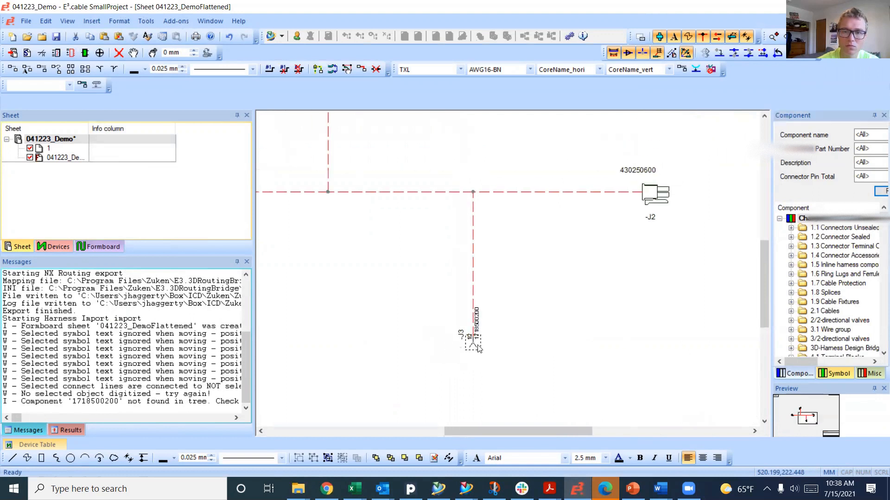
right_click(476, 346)
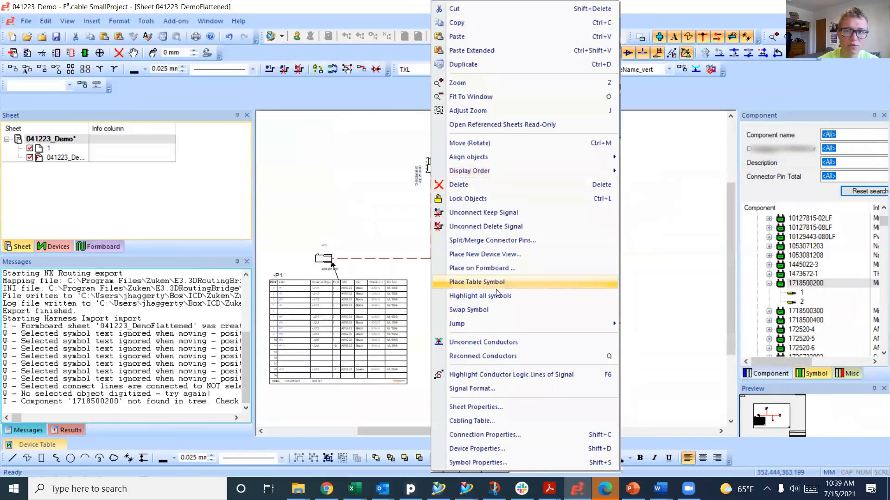
Place a connector table symbol beside the connector and move on to the next one.
left_click(478, 282)
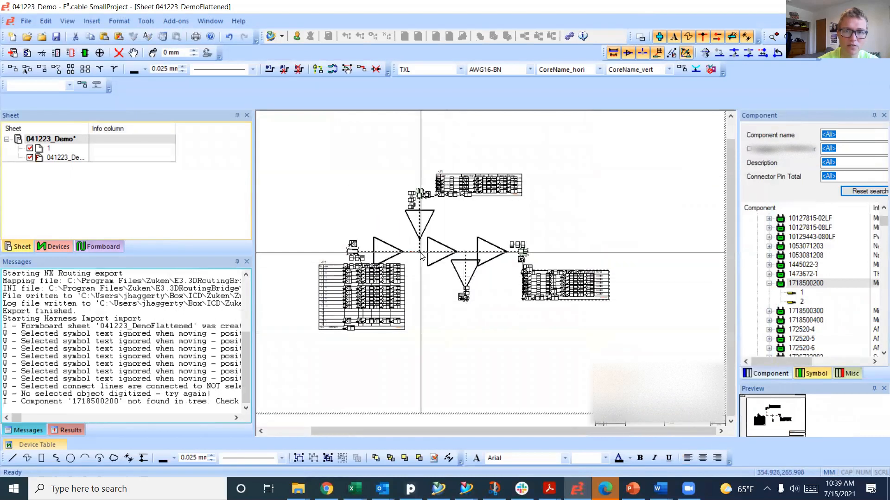
right_click(421, 256)
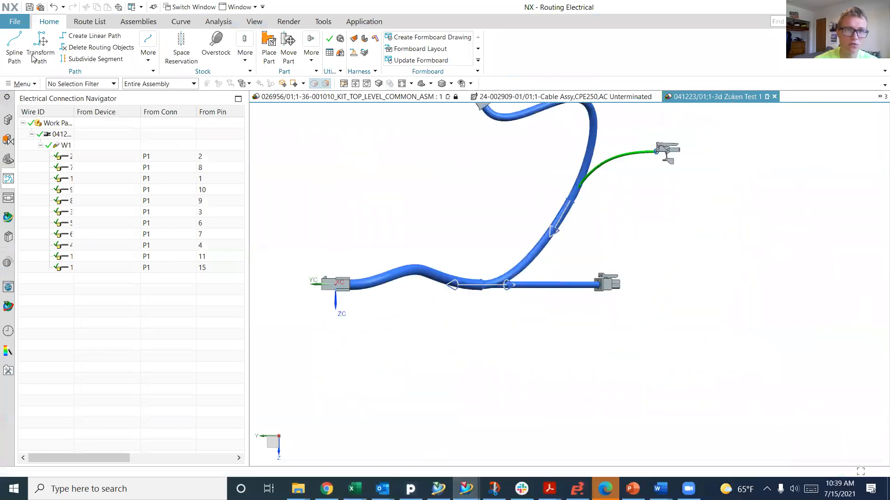
Start a Measure point measurement at the spline extension end entering the connector.
left_click(218, 22)
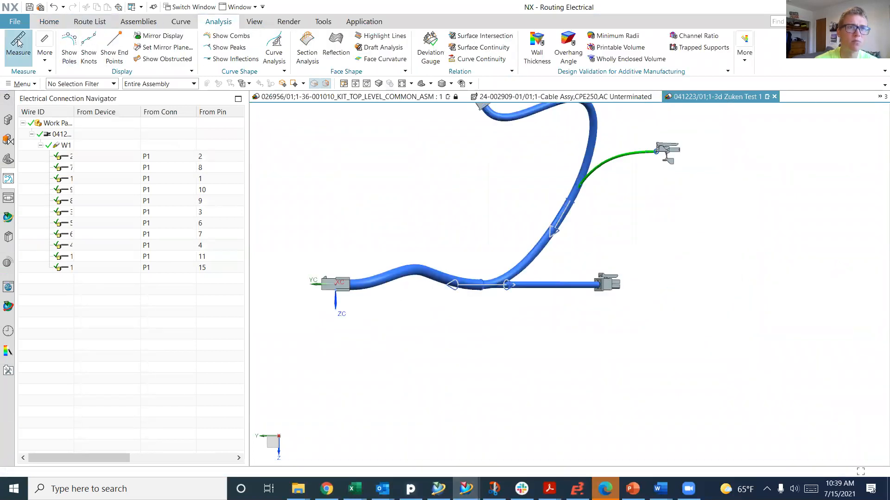
left_click(17, 39)
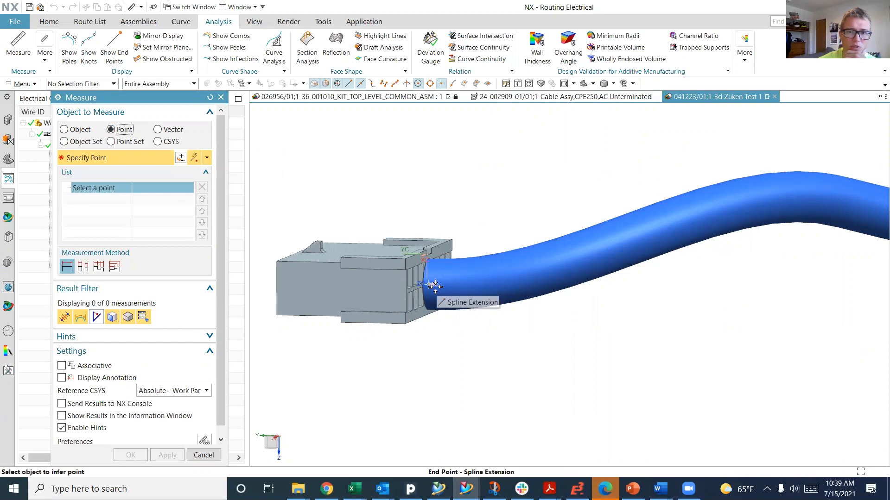
left_click(432, 286)
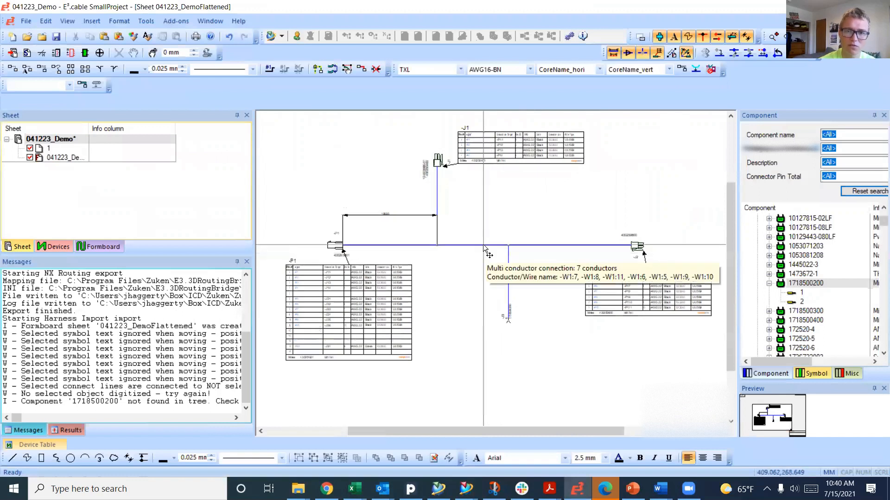
mouse_move(368, 225)
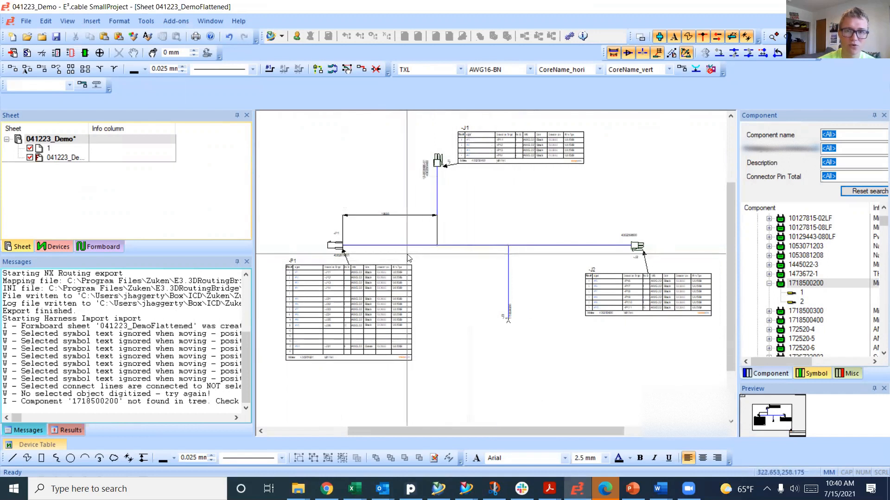
mouse_move(558, 267)
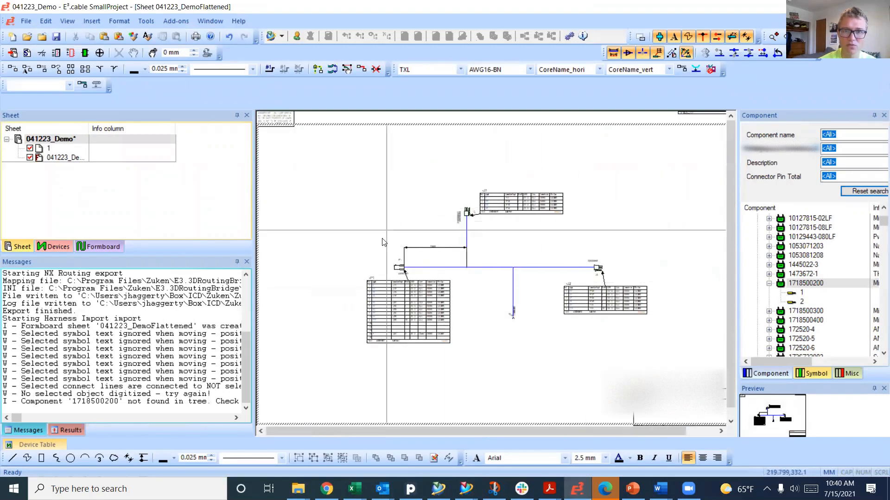
mouse_move(689, 326)
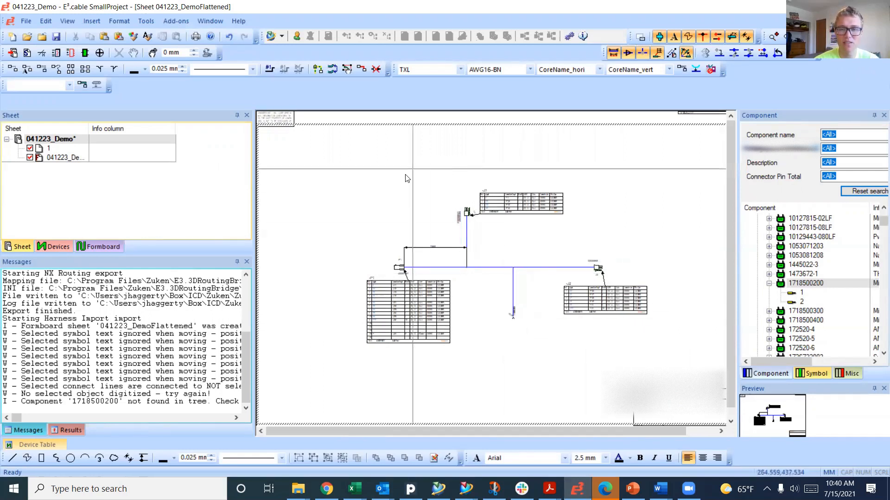
mouse_move(690, 300)
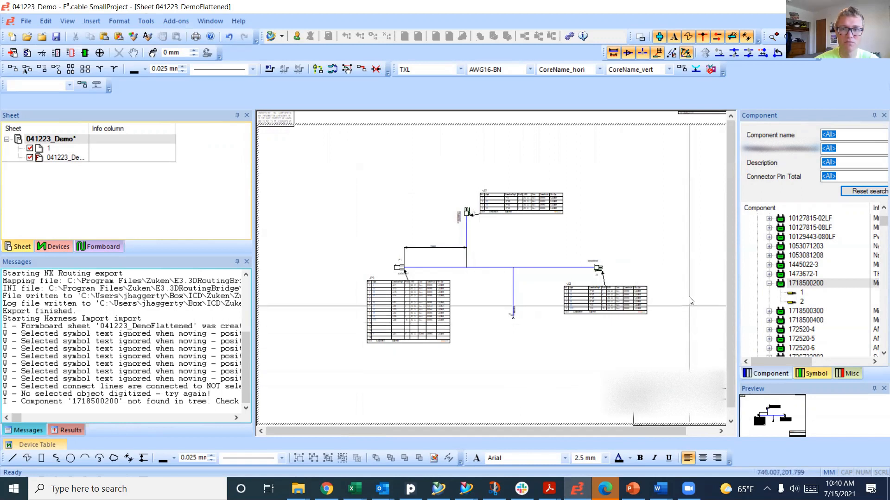